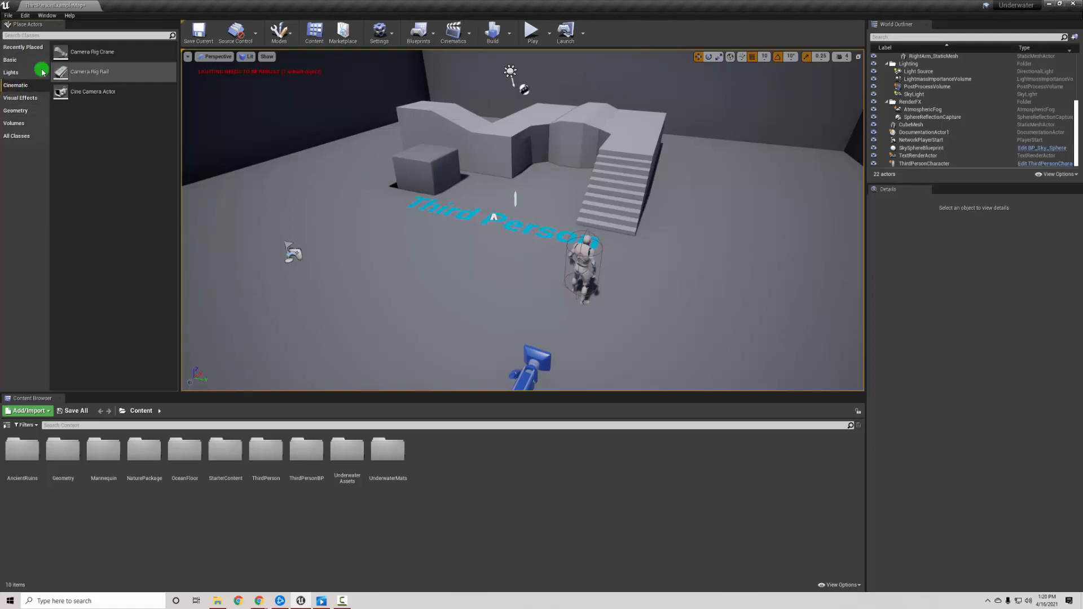
mouse_move(15, 84)
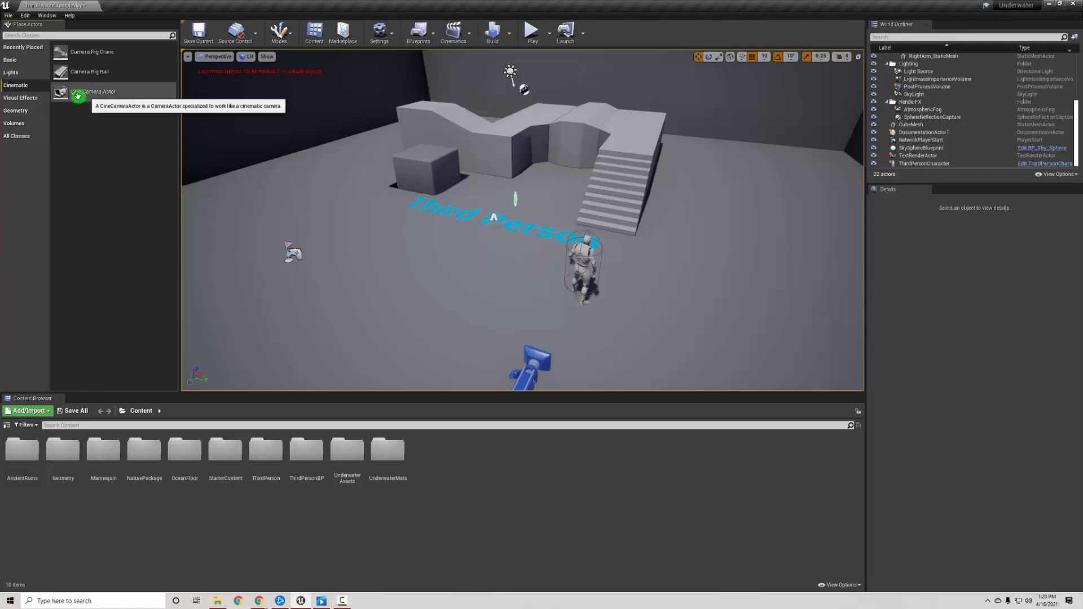
Step: Place a Cine Camera Actor in the level and lift it slightly off the floor with the Z gizmo
left_click(92, 92)
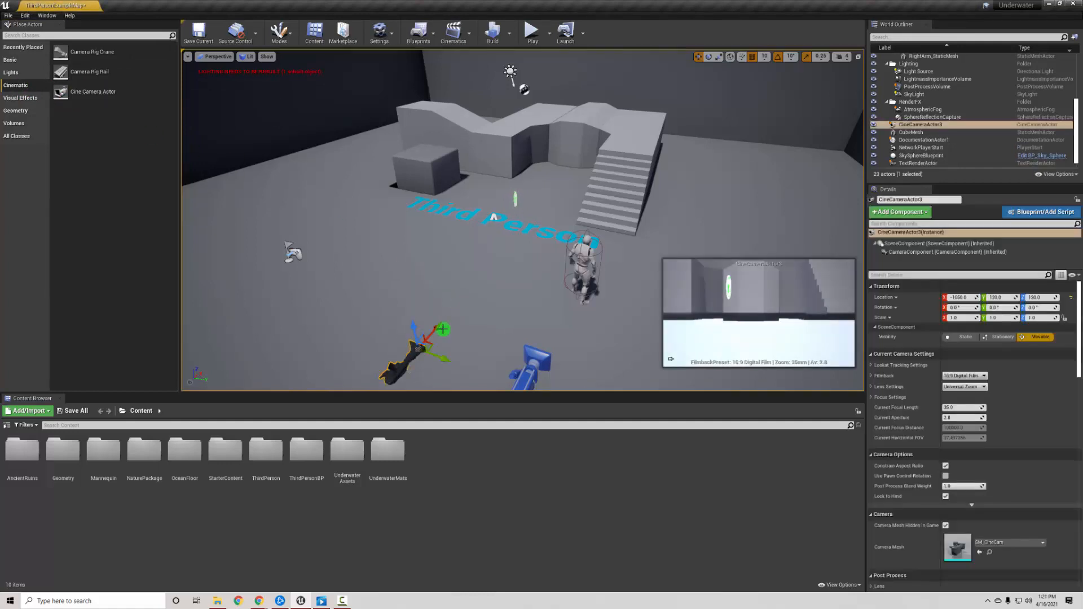
left_click_drag(442, 330, 408, 296)
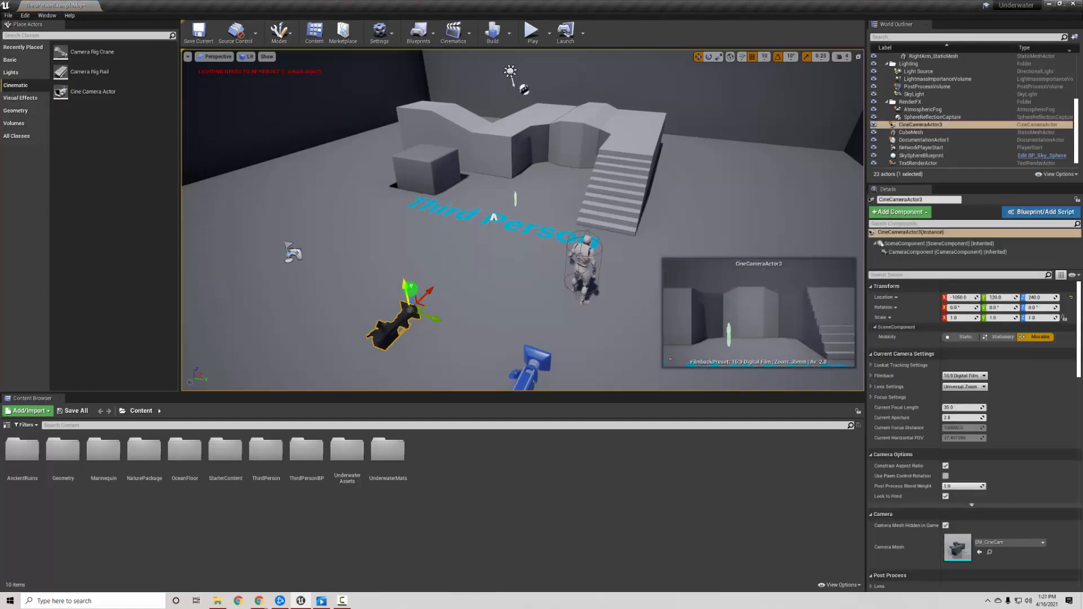
left_click_drag(411, 304, 429, 329)
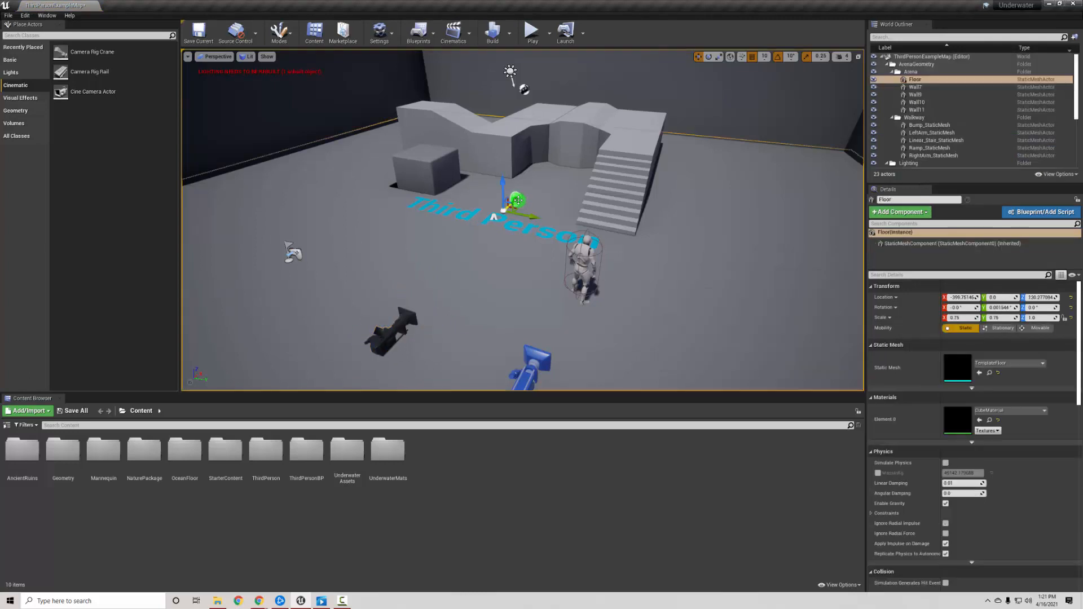
left_click(921, 133)
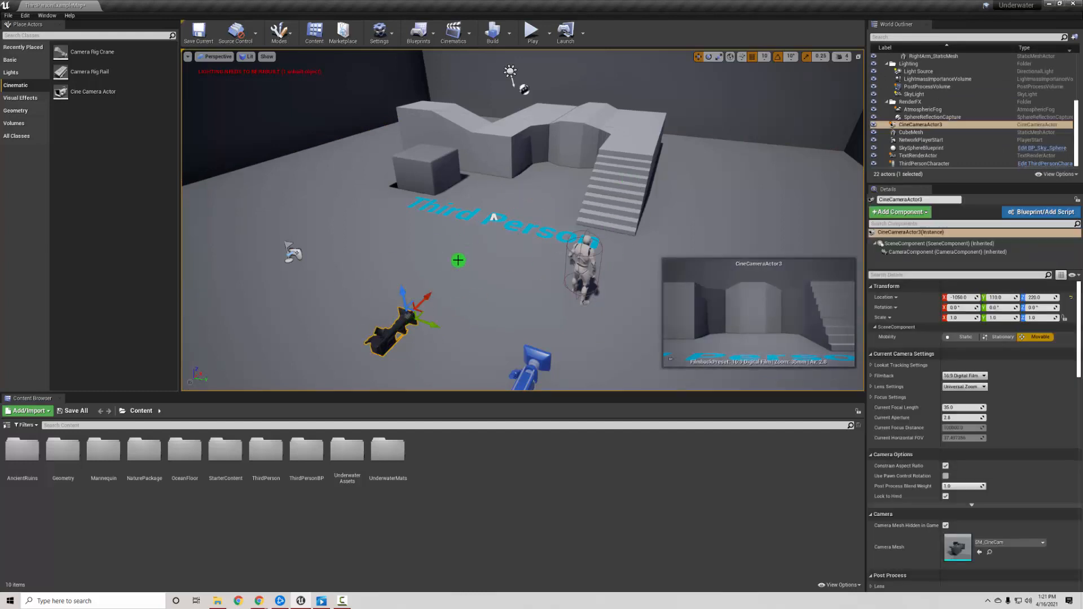
mouse_move(454, 31)
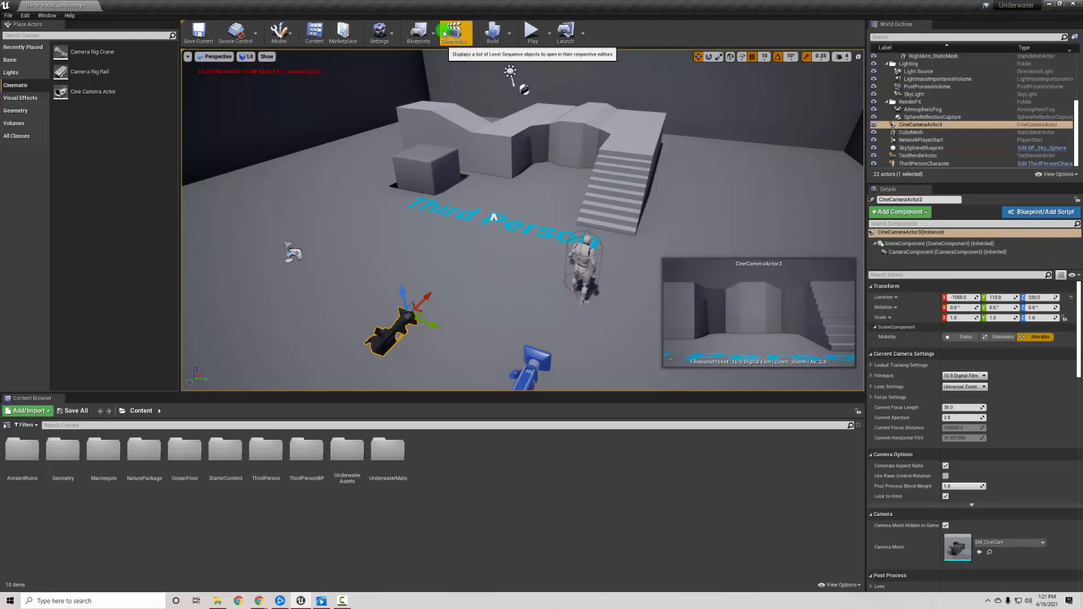
Step: Add a Level Sequence from the Cinematics menu and save it as camera_flyby
left_click(453, 32)
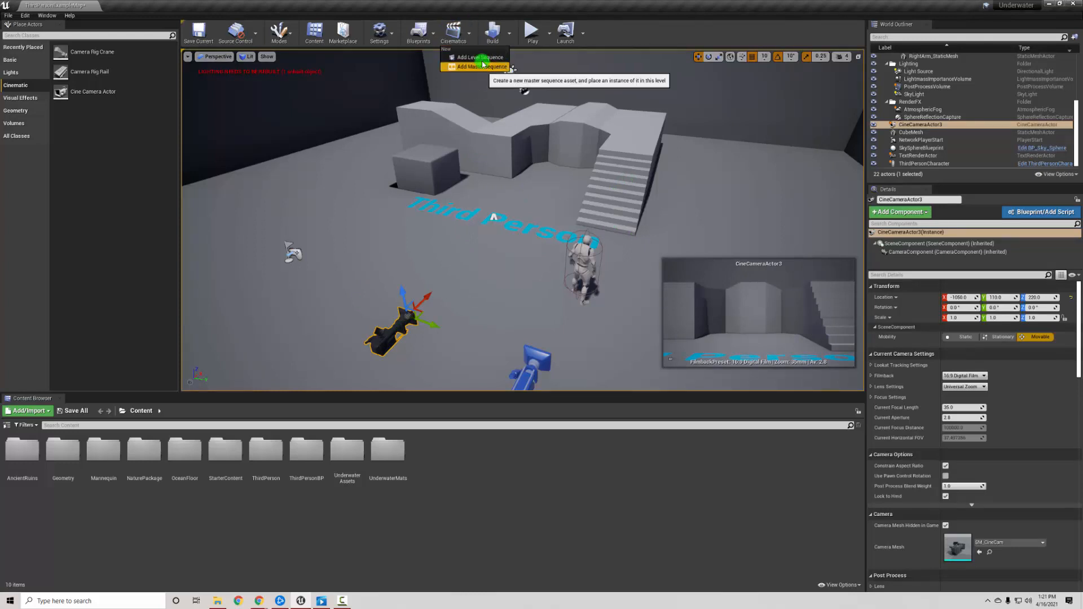
left_click(478, 67)
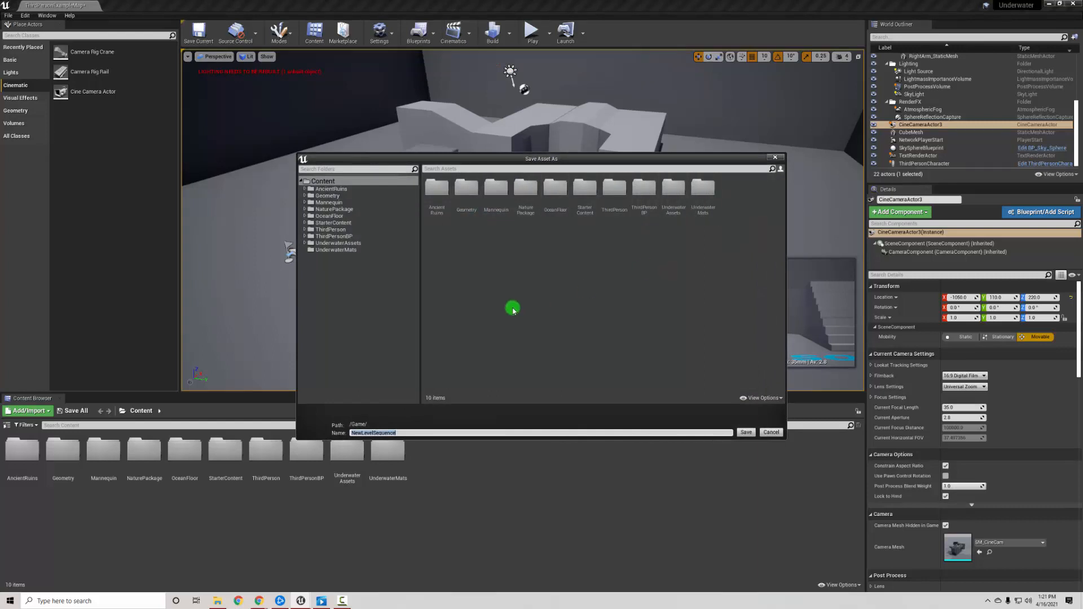
type("camera_flyby")
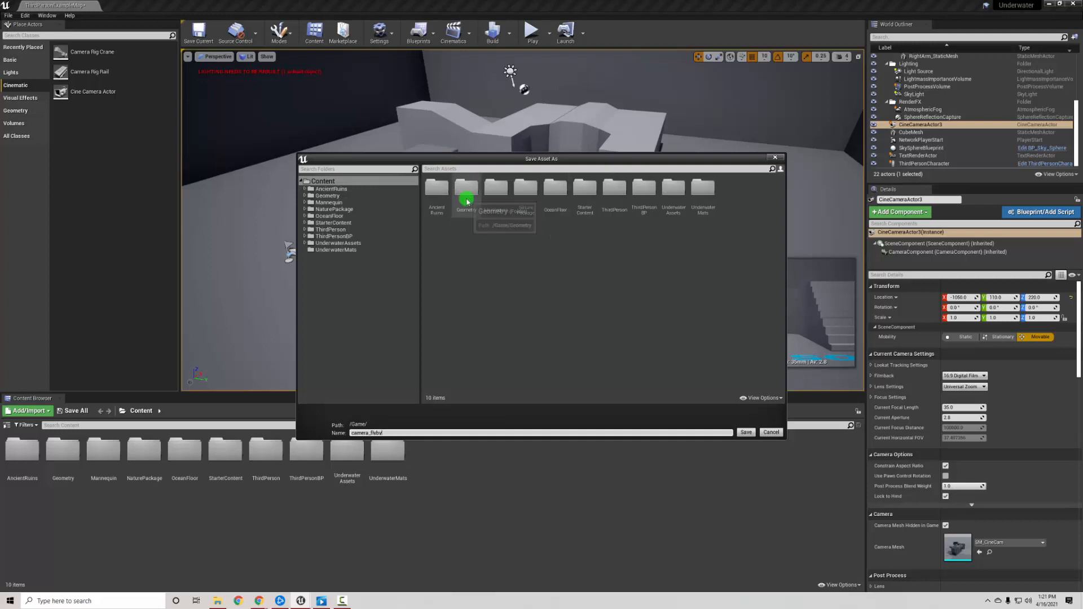
left_click(746, 432)
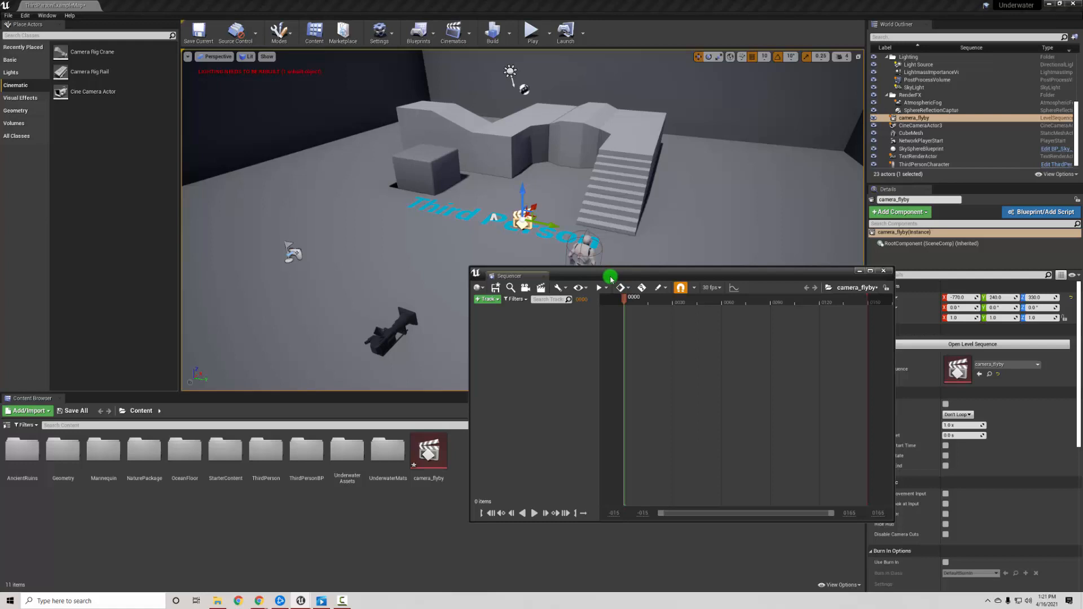
Step: Add CineCameraActor3 to the sequence via +Track, which also creates a Camera Cuts track
left_click(486, 298)
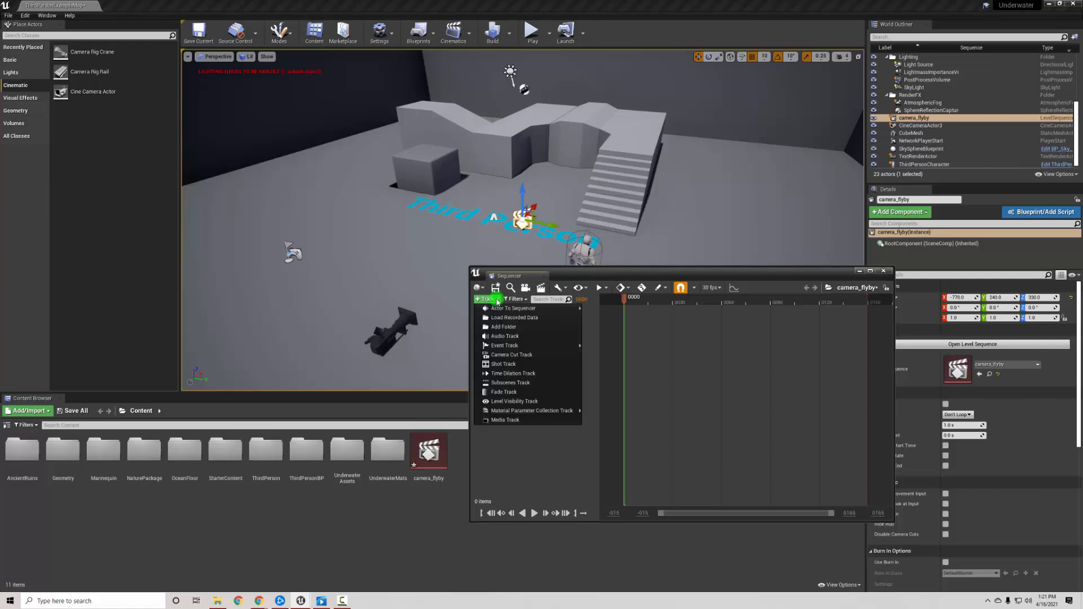
left_click(515, 308)
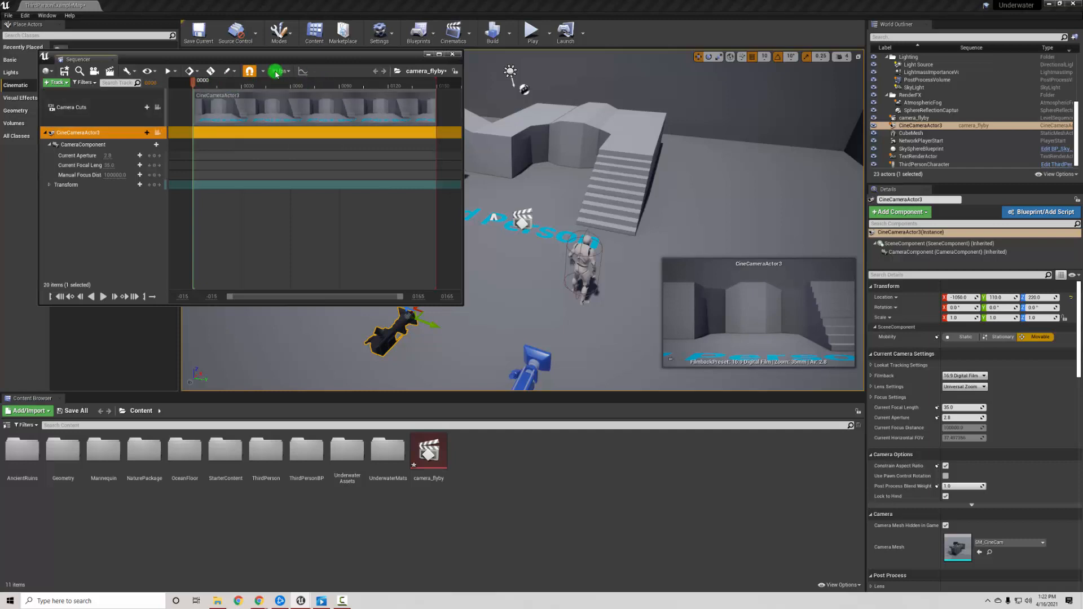
mouse_move(276, 71)
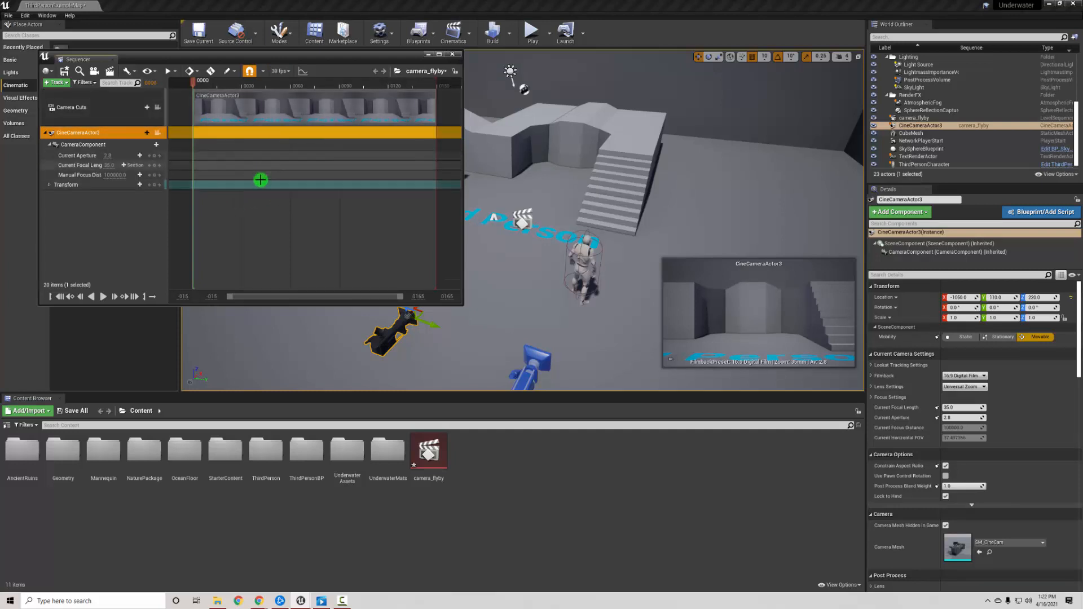
mouse_move(383, 268)
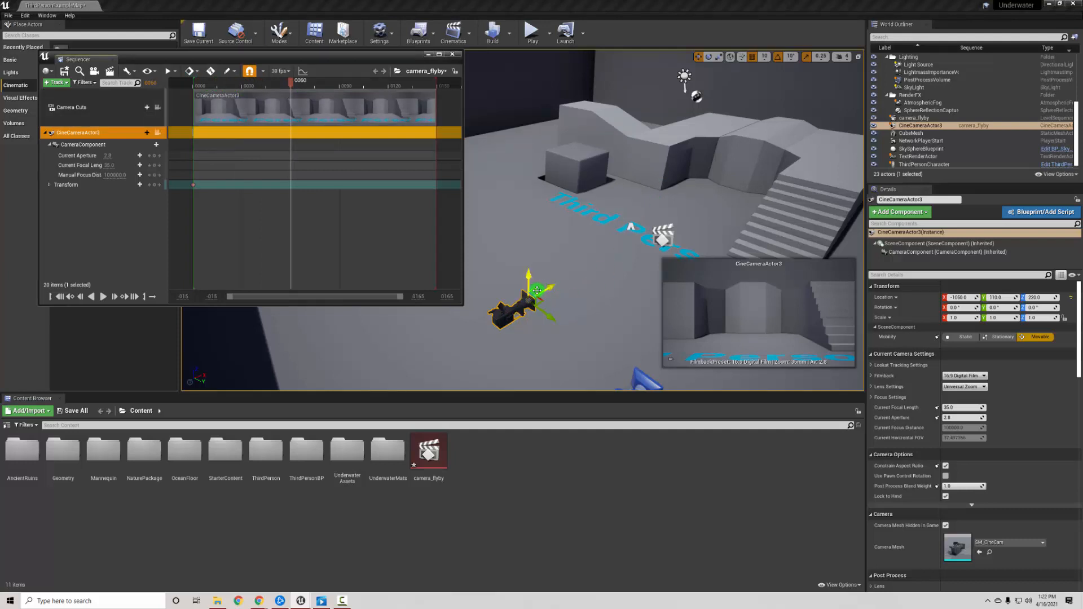
Step: Move the camera high above the stairs for its frame-60 Transform key
left_click_drag(528, 290, 774, 111)
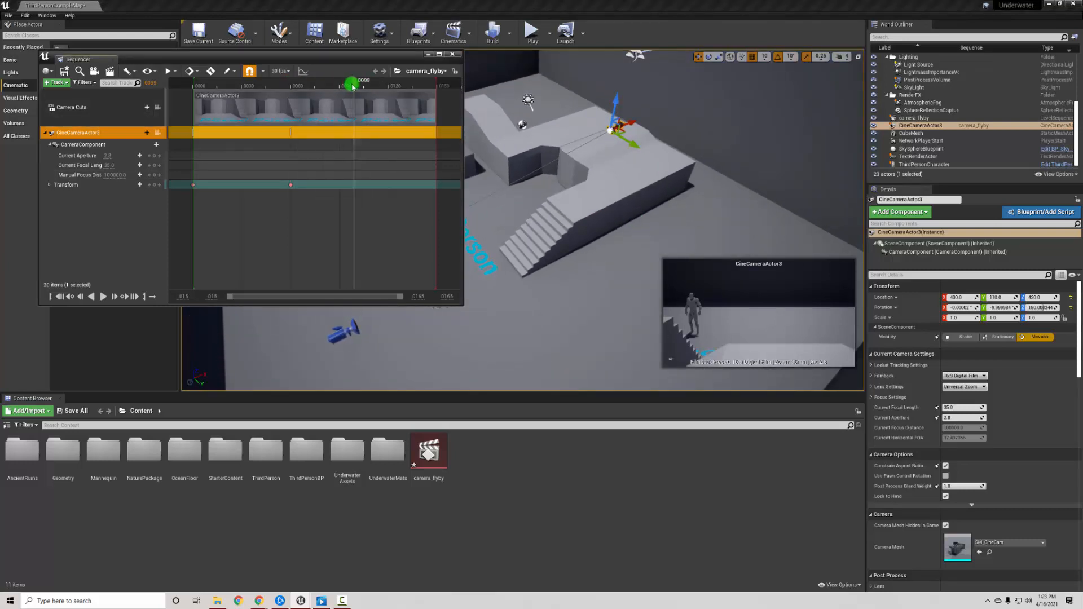
Step: Bring the camera down over the stairs and key its Transform at frame 90
left_click_drag(352, 82, 349, 83)
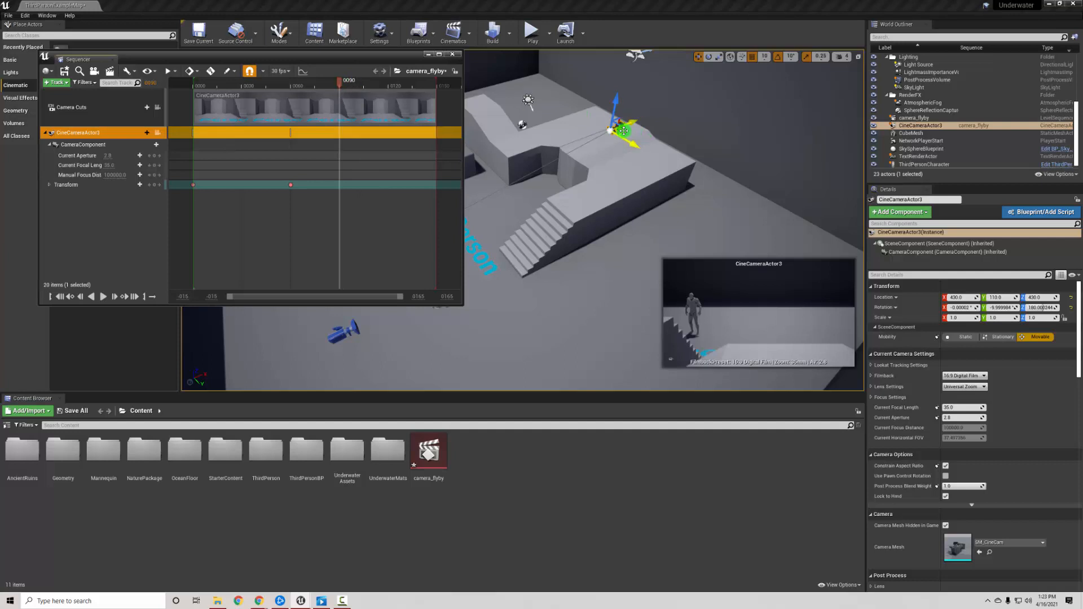
left_click_drag(622, 131, 583, 201)
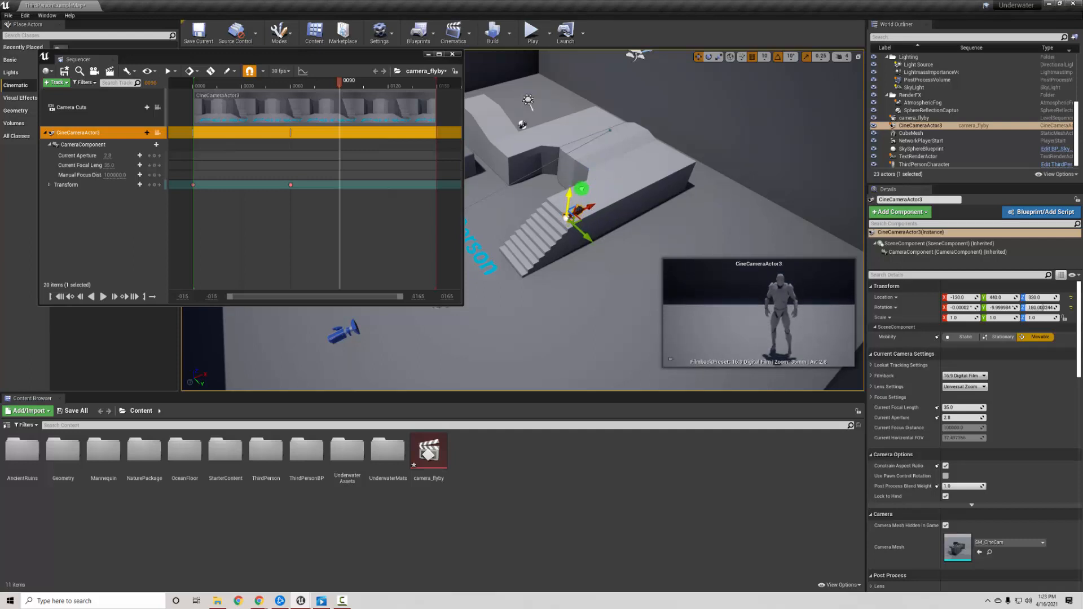
left_click_drag(566, 218, 605, 201)
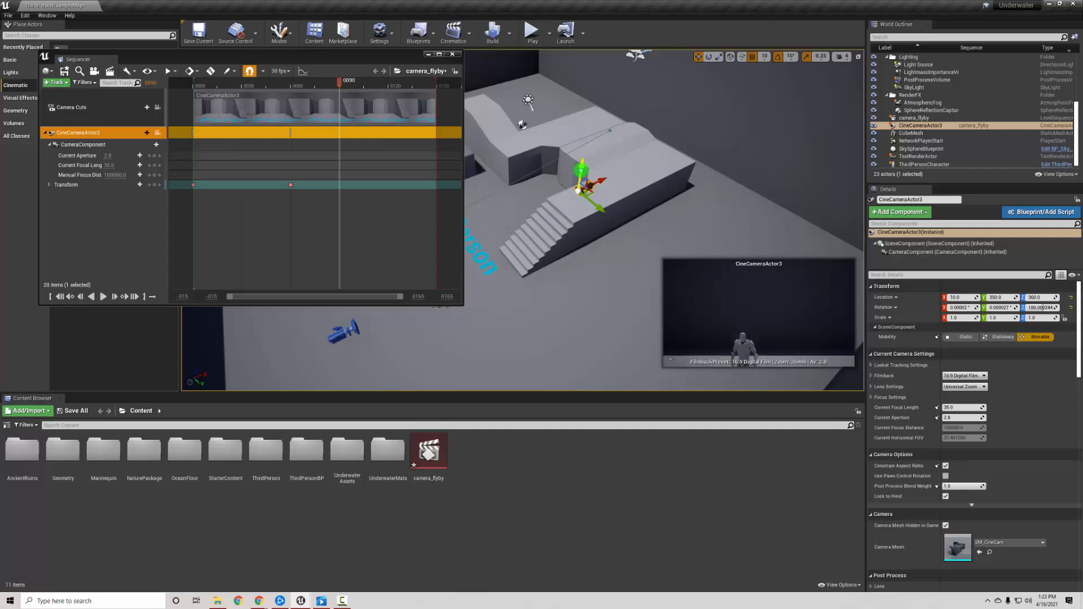
left_click(346, 82)
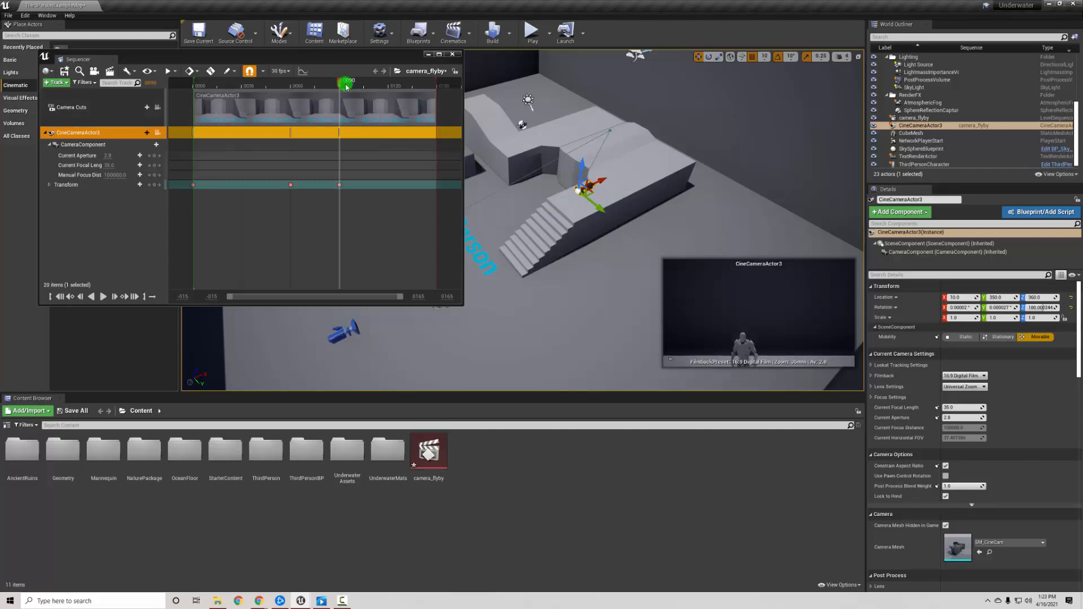
Step: At frame 120, move the camera down to the character's height for the next key
left_click_drag(345, 86, 326, 86)
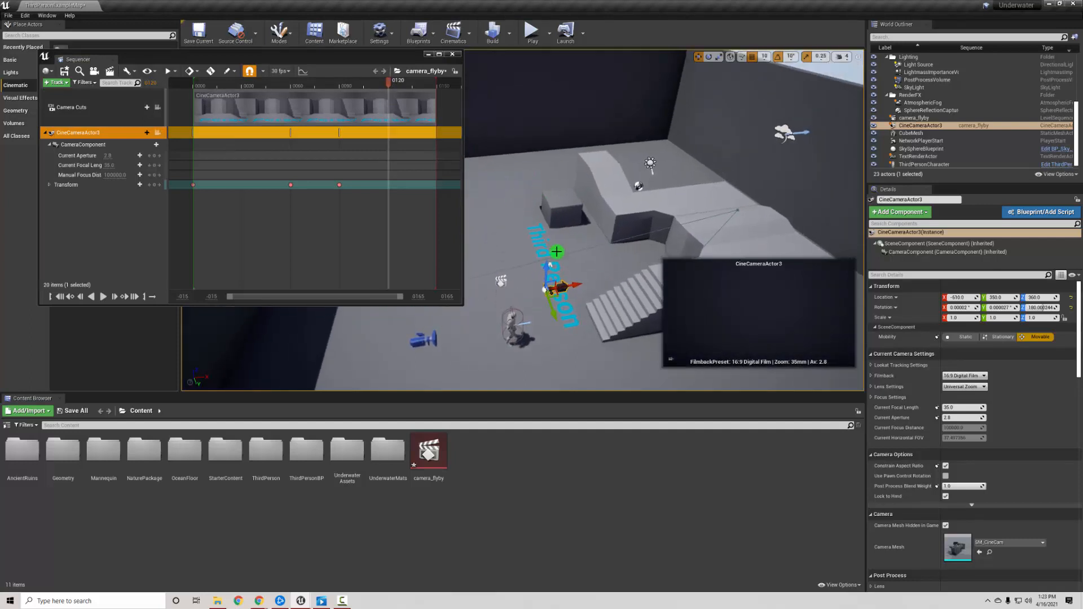
left_click_drag(557, 252, 557, 315)
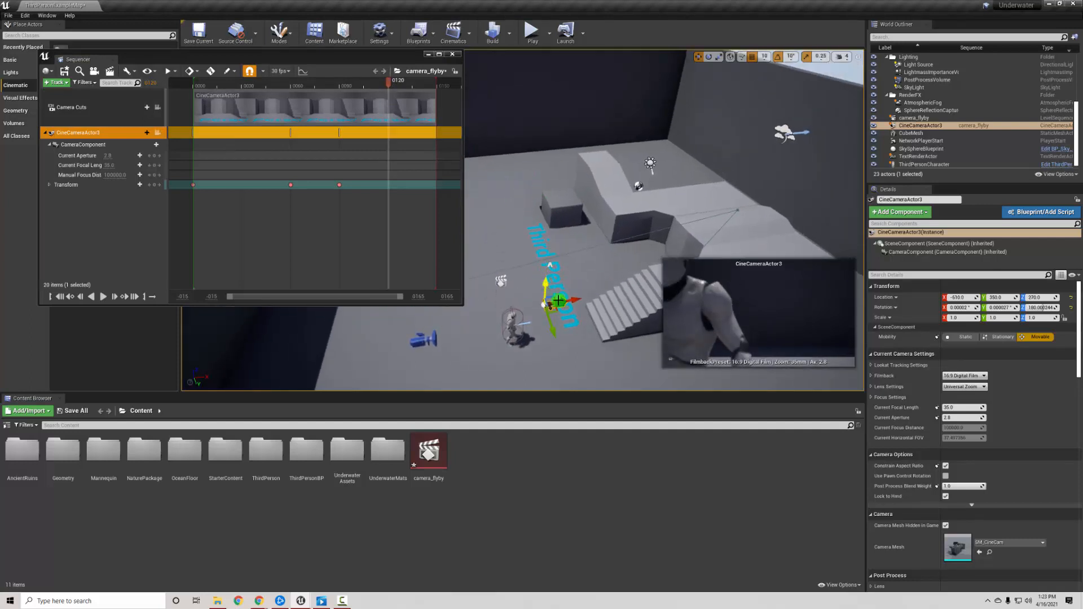
left_click_drag(553, 303, 563, 341)
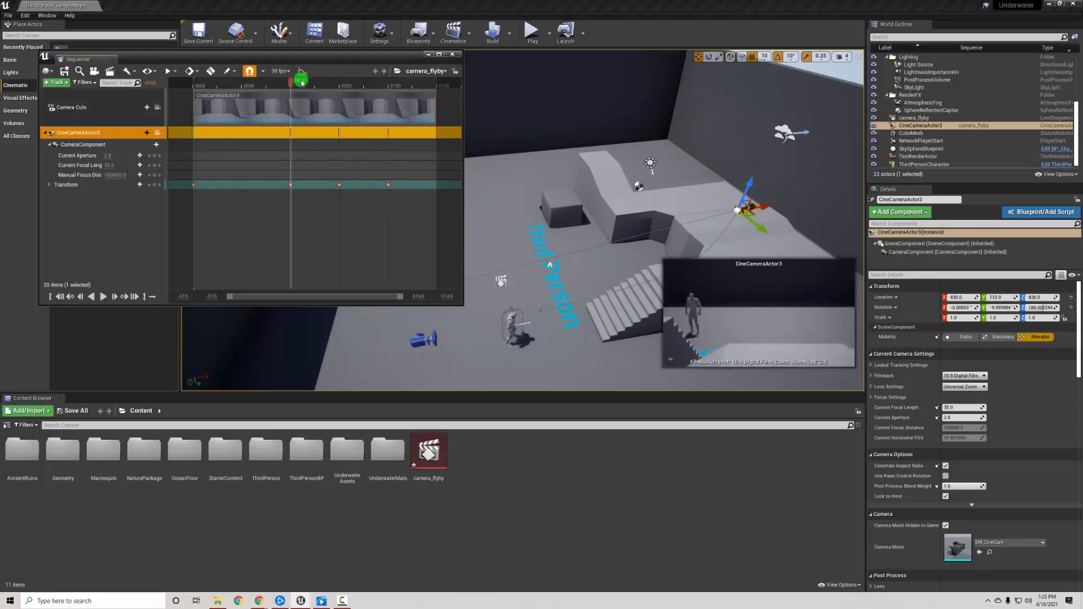
Step: Scrub back and forth through camera_flyby to preview the camera path, returning to the start
left_click_drag(300, 76, 266, 95)
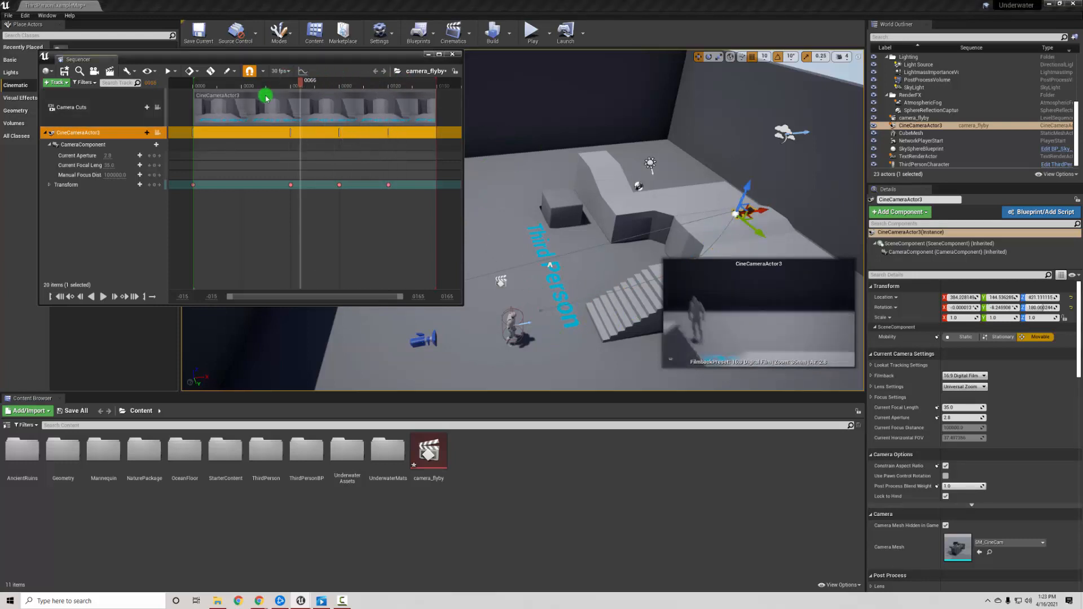
left_click_drag(297, 91, 242, 107)
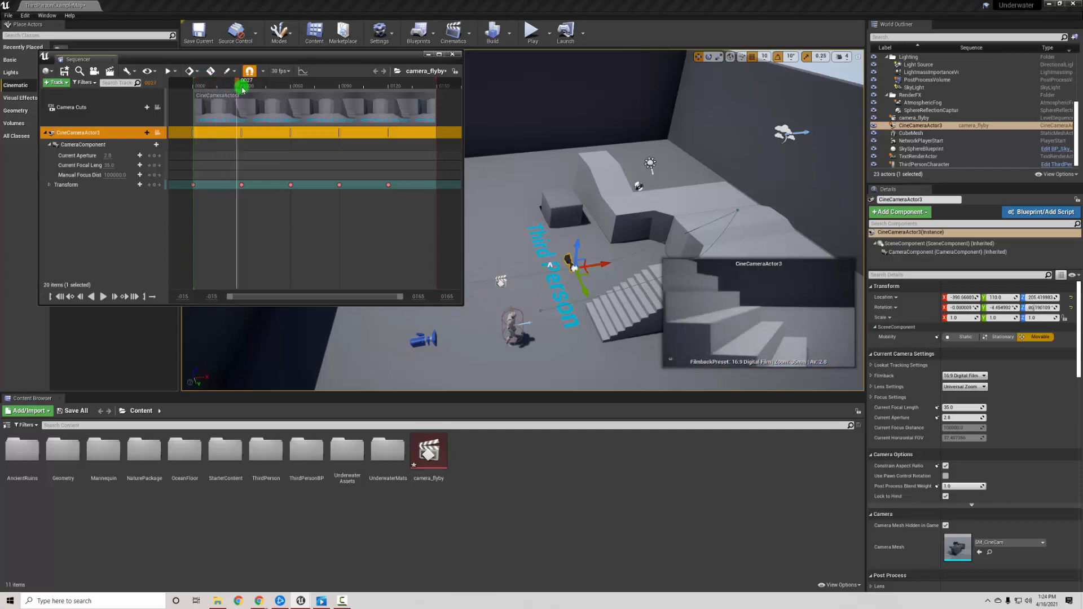
left_click_drag(243, 86, 275, 85)
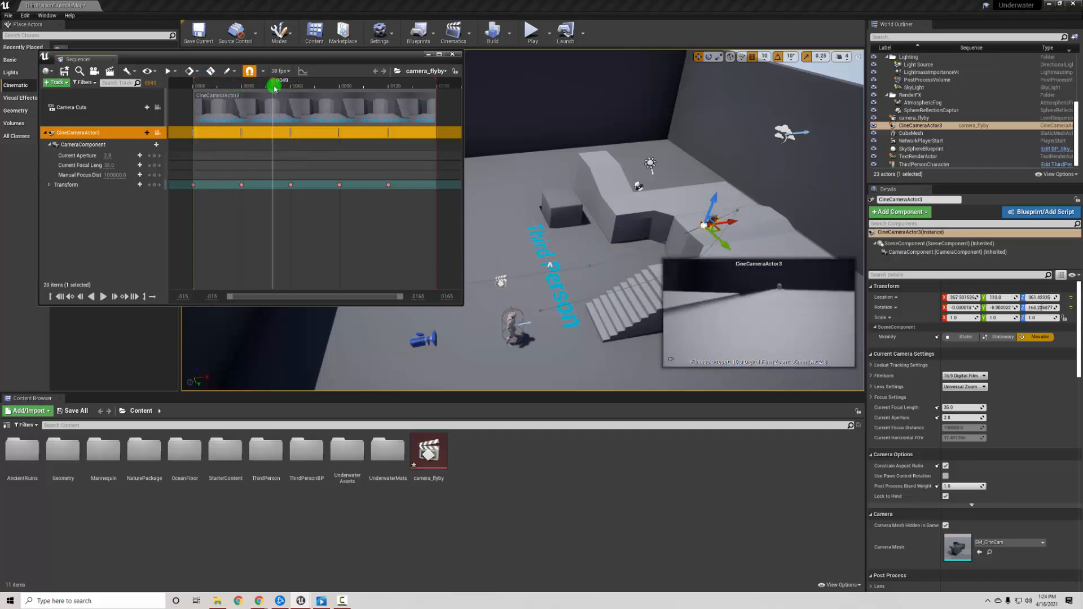
left_click_drag(274, 87, 290, 87)
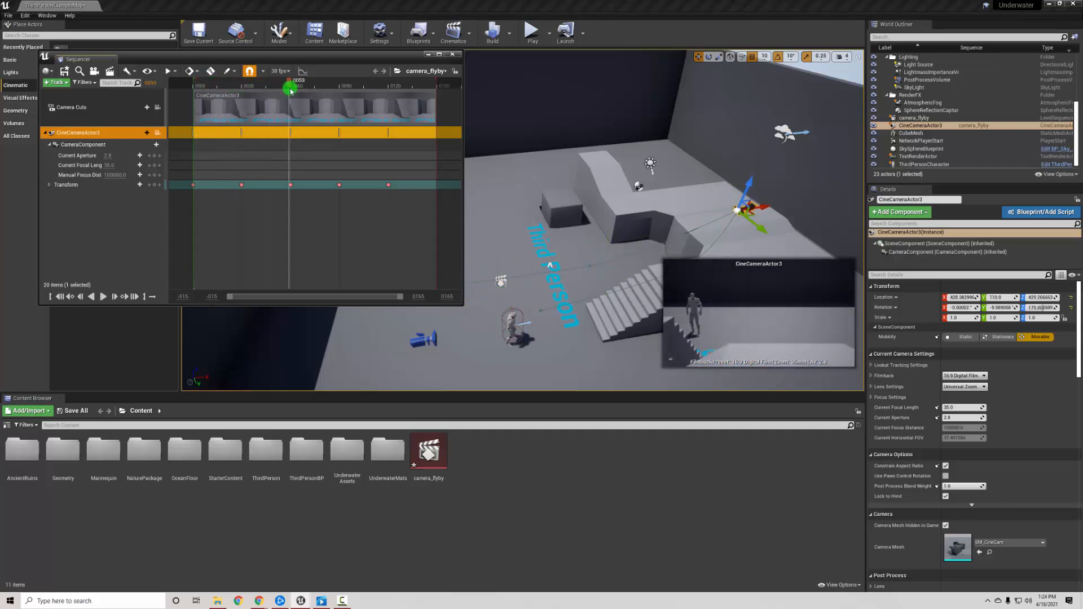
left_click_drag(290, 88, 270, 88)
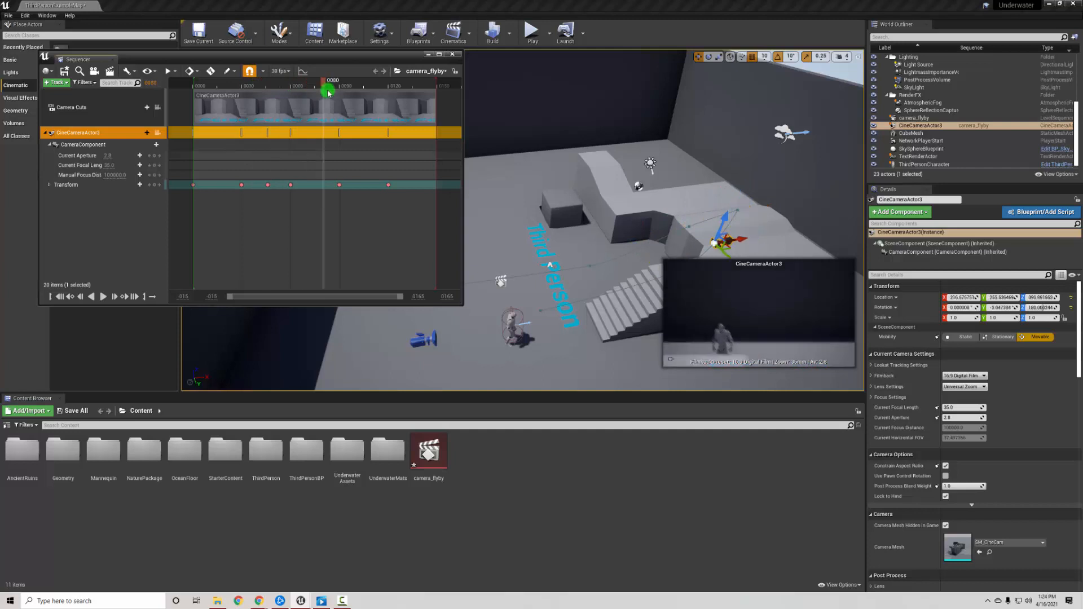
left_click_drag(328, 91, 273, 79)
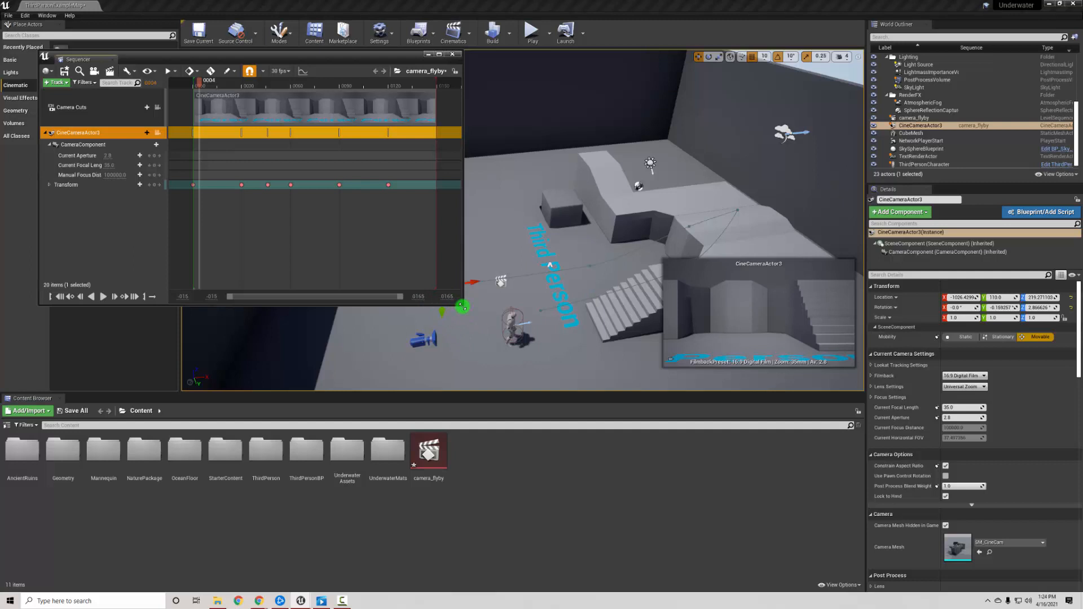
Step: Drag the playback end marker far to the right, past the last Transform keyframe
left_click(835, 54)
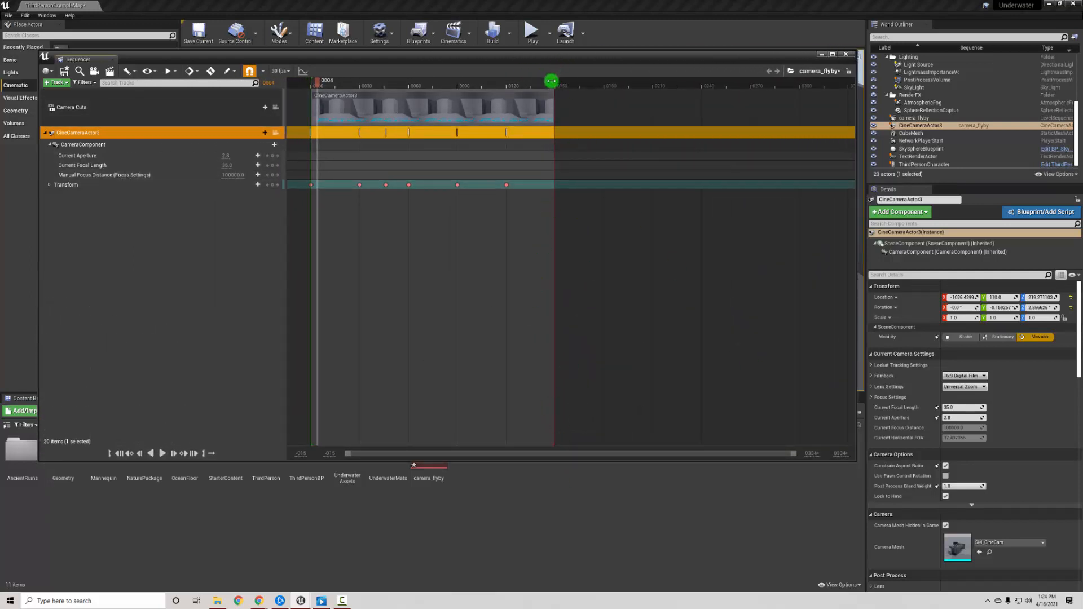
left_click_drag(552, 81, 853, 85)
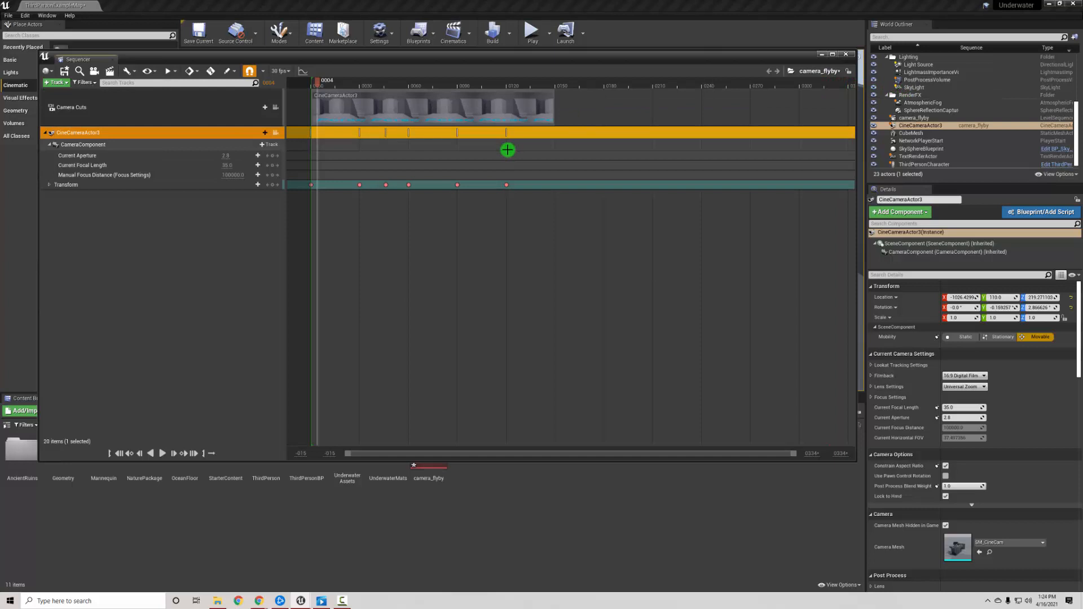
mouse_move(813, 453)
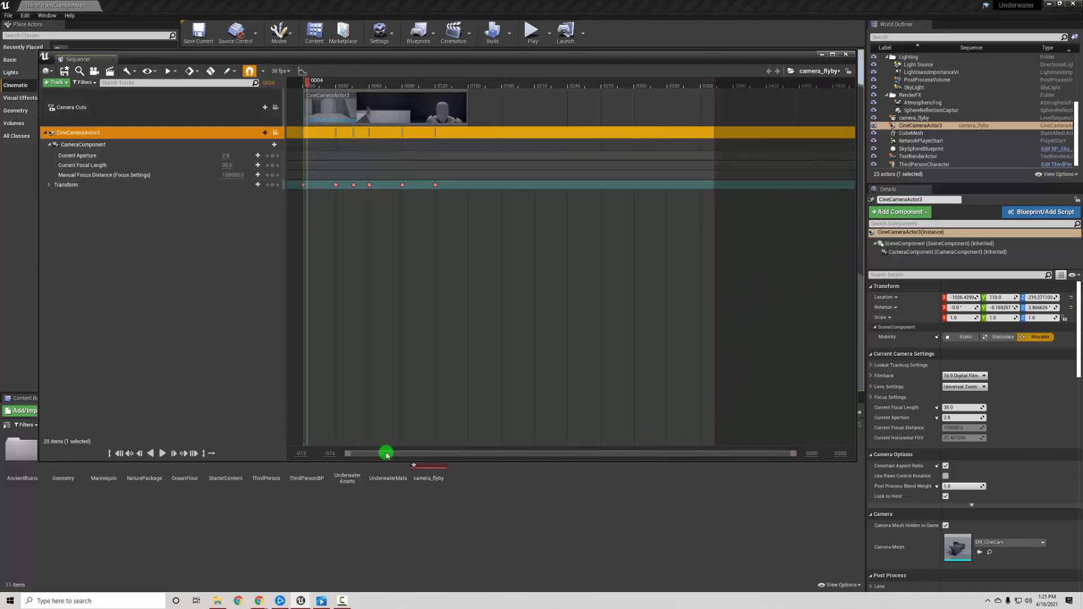
Step: Scroll along the Sequencer timeline to check the keys before closing it
left_click_drag(387, 453, 374, 454)
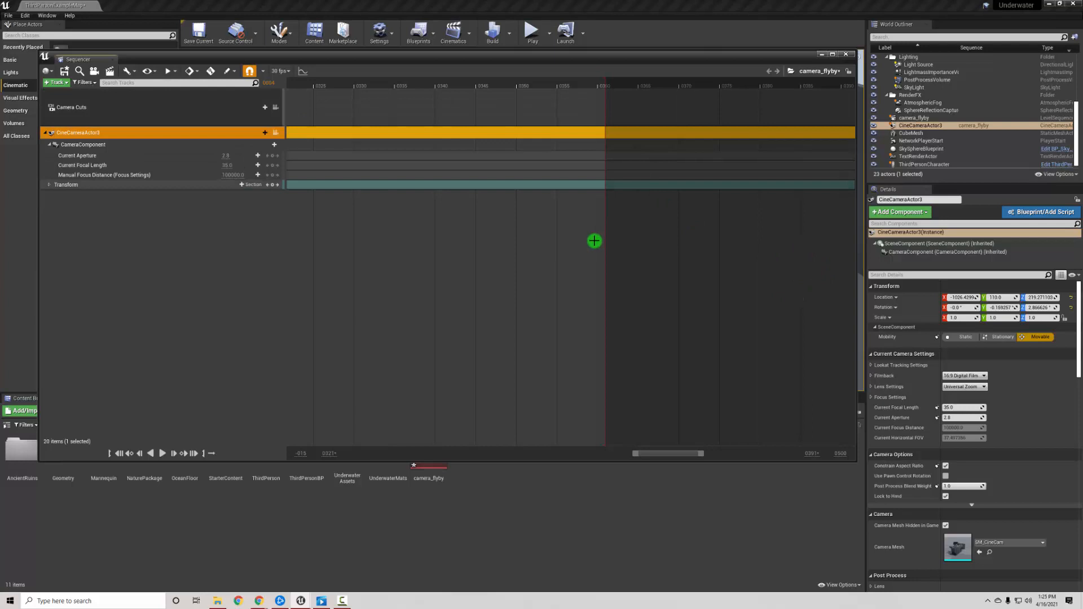
mouse_move(602, 208)
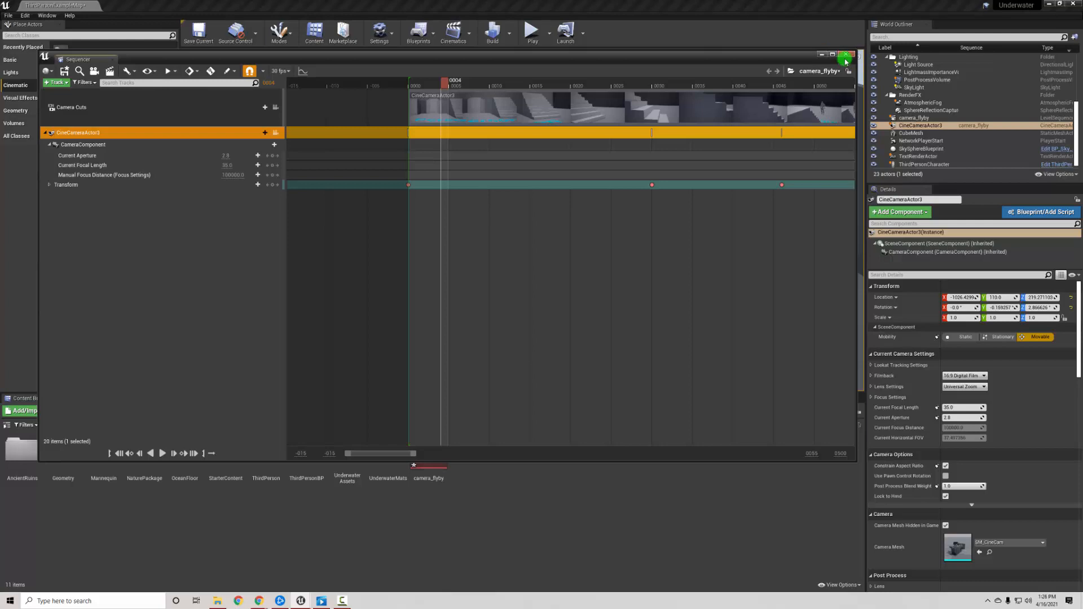
mouse_move(845, 62)
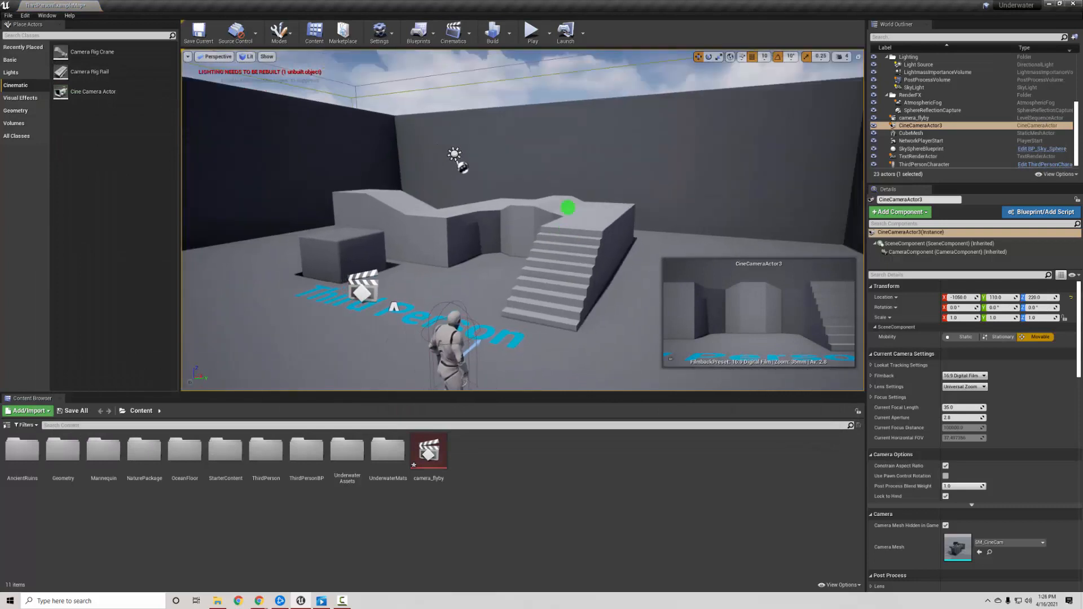
Step: Open the Level Blueprint and search the graph's action list for 'event beg' to add Event BeginPlay
left_click(418, 32)
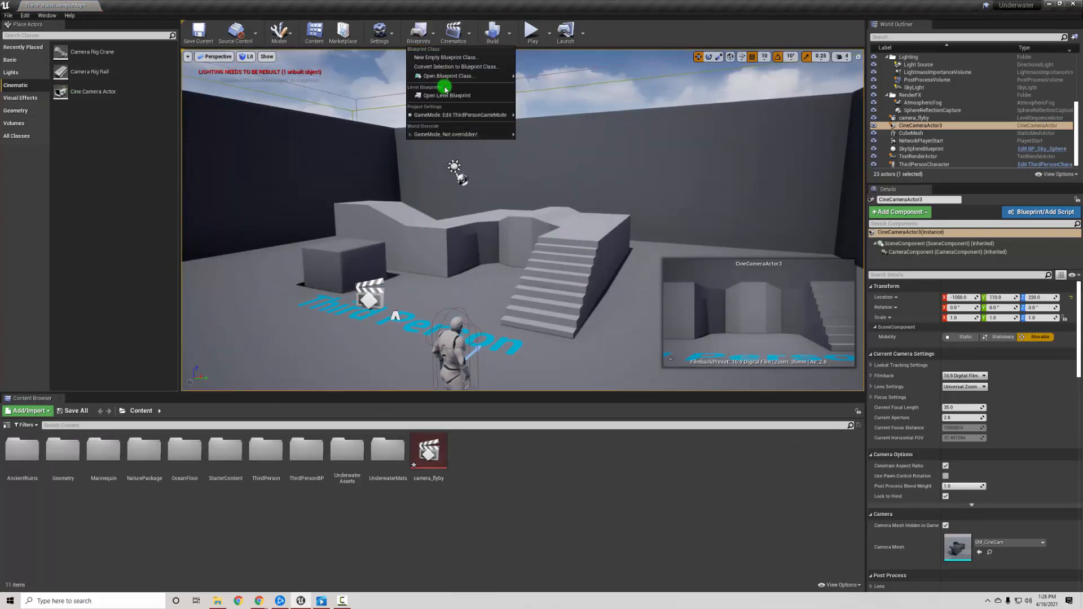
left_click(444, 95)
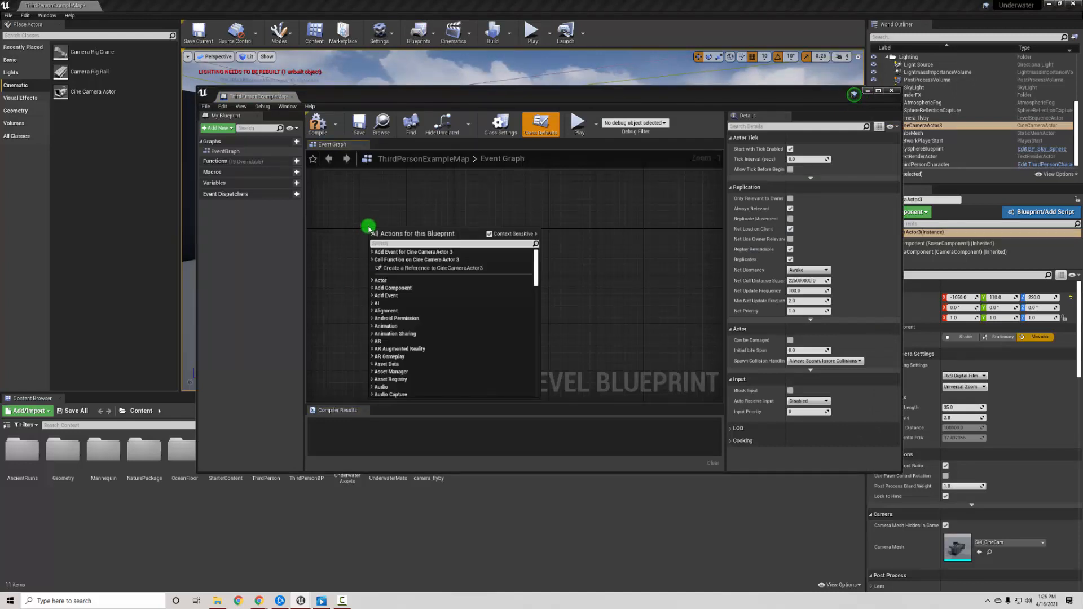
type("event beg")
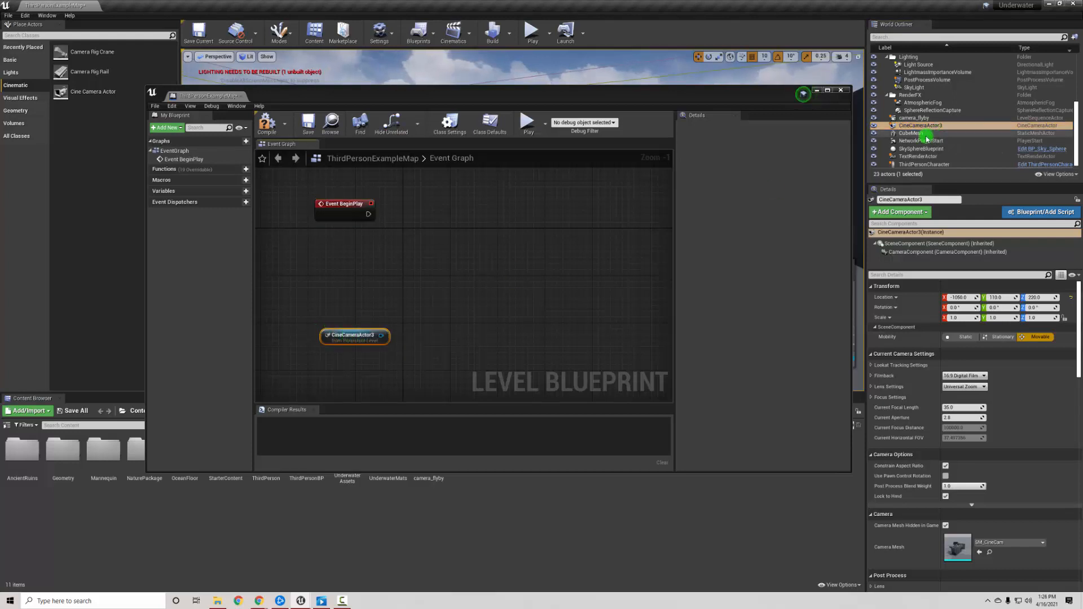
Step: Reference camera_flyby in the graph and add a Play (SequencePlayer) node from its pin
left_click(915, 118)
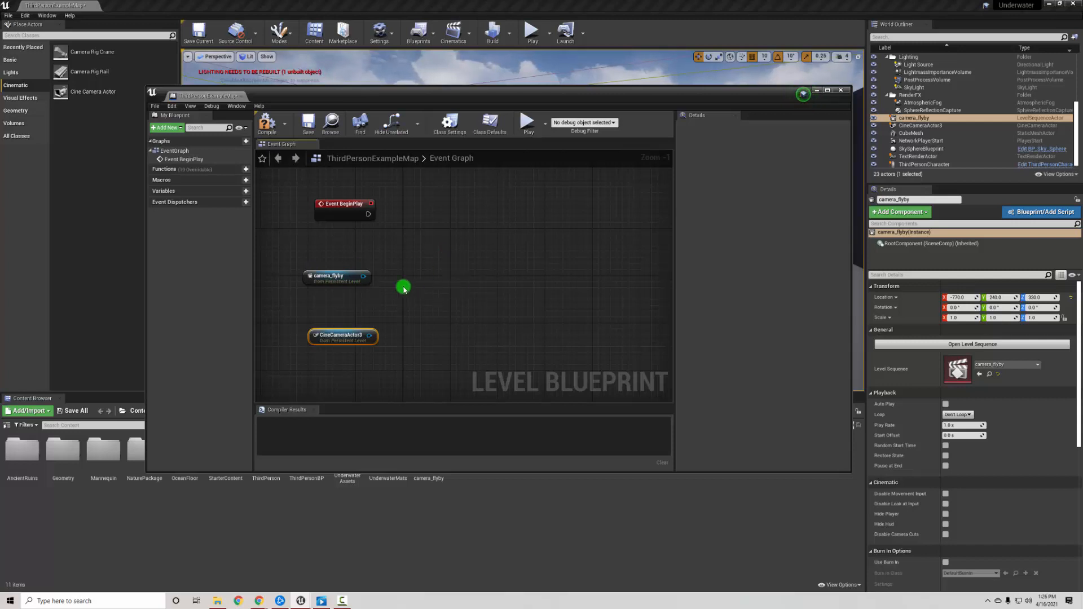
left_click_drag(366, 277, 468, 241)
type("play sequenc")
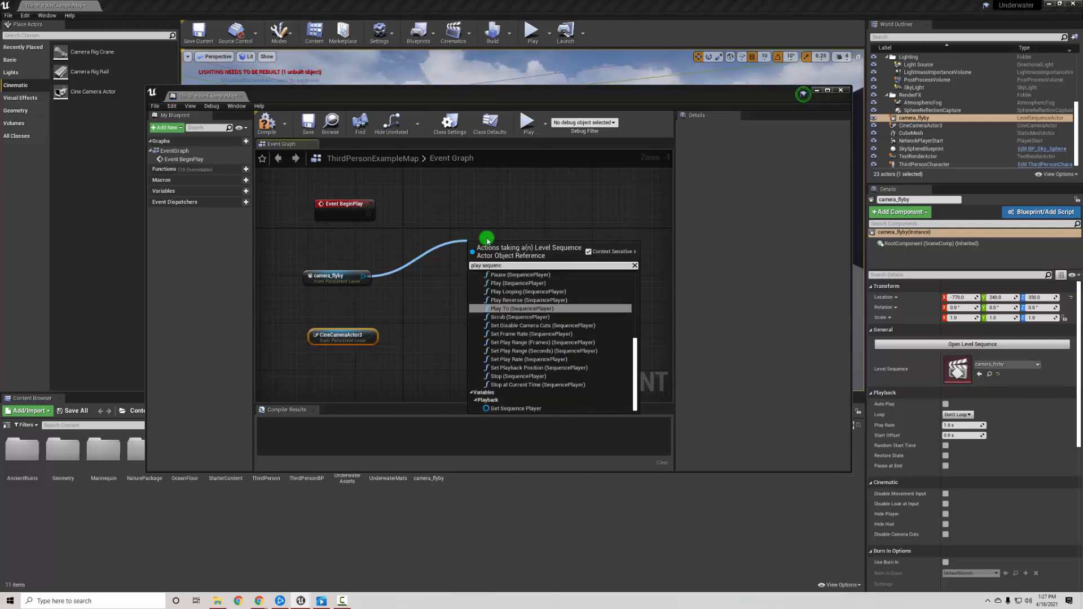
left_click(516, 283)
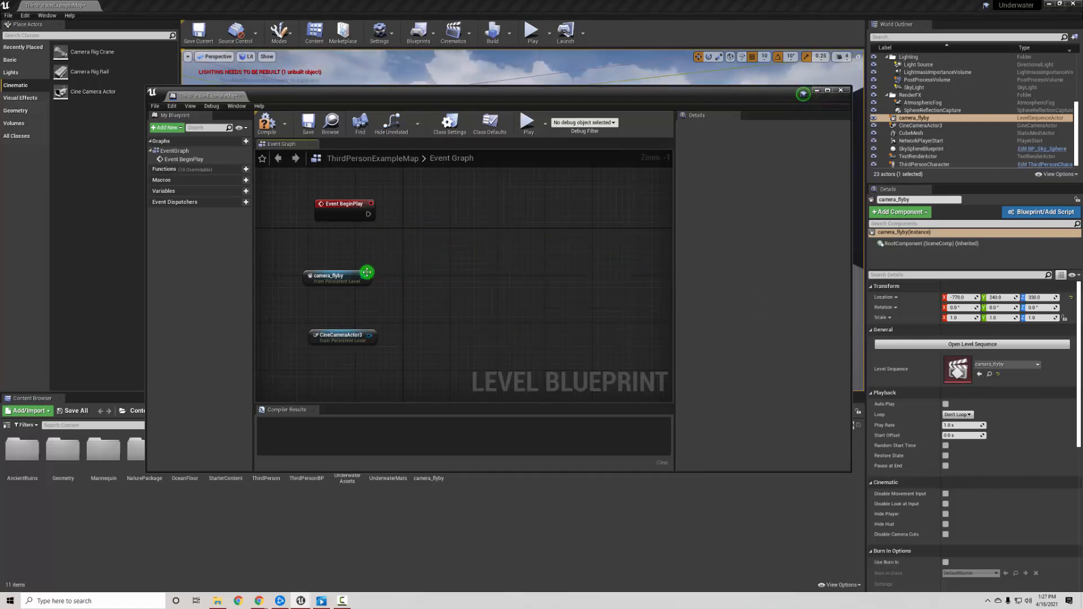
left_click_drag(365, 272, 423, 235)
type("play sequen")
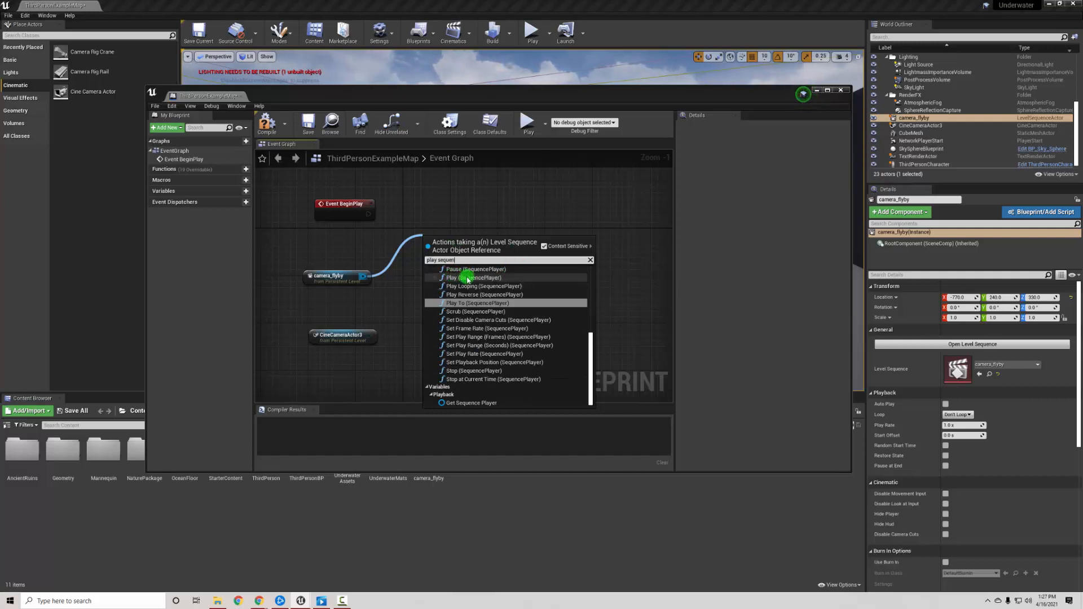
left_click(466, 277)
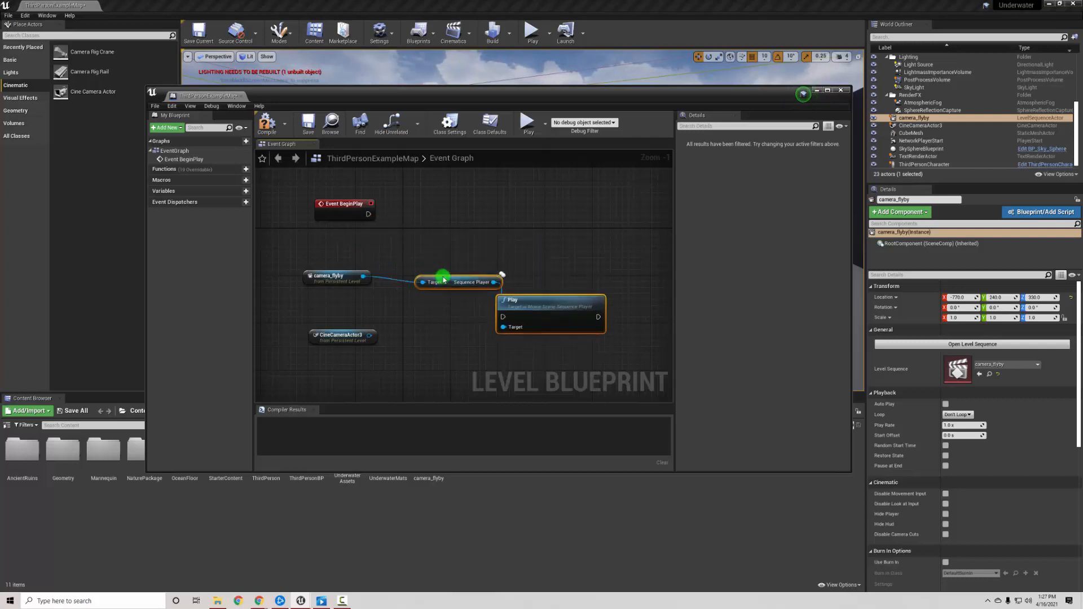
Step: Position the Play node beside Event BeginPlay and wire BeginPlay's exec into it
left_click_drag(550, 299, 557, 199)
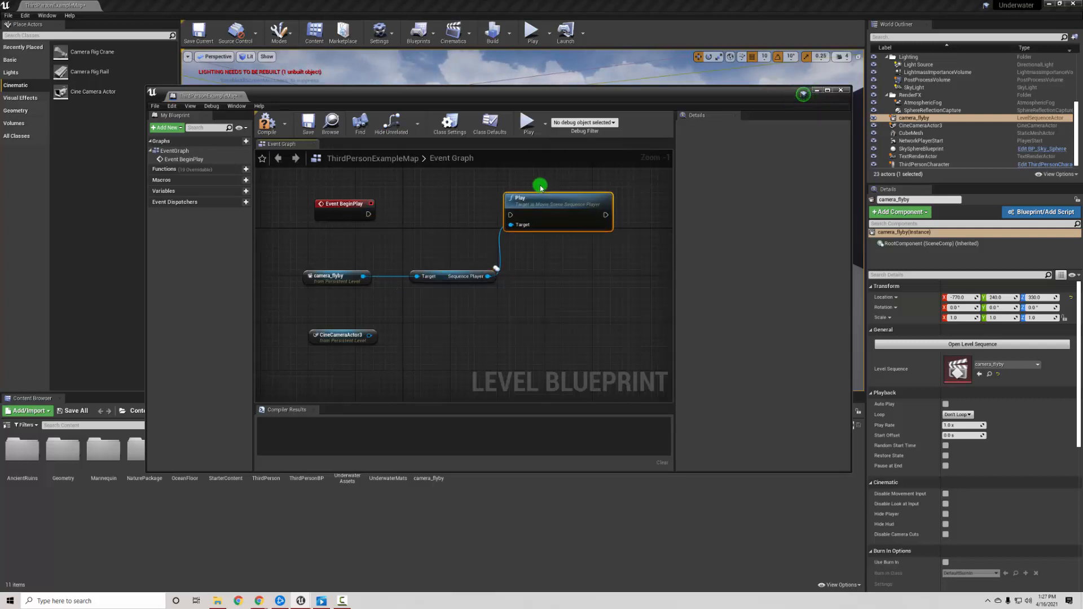
left_click_drag(558, 212, 528, 212)
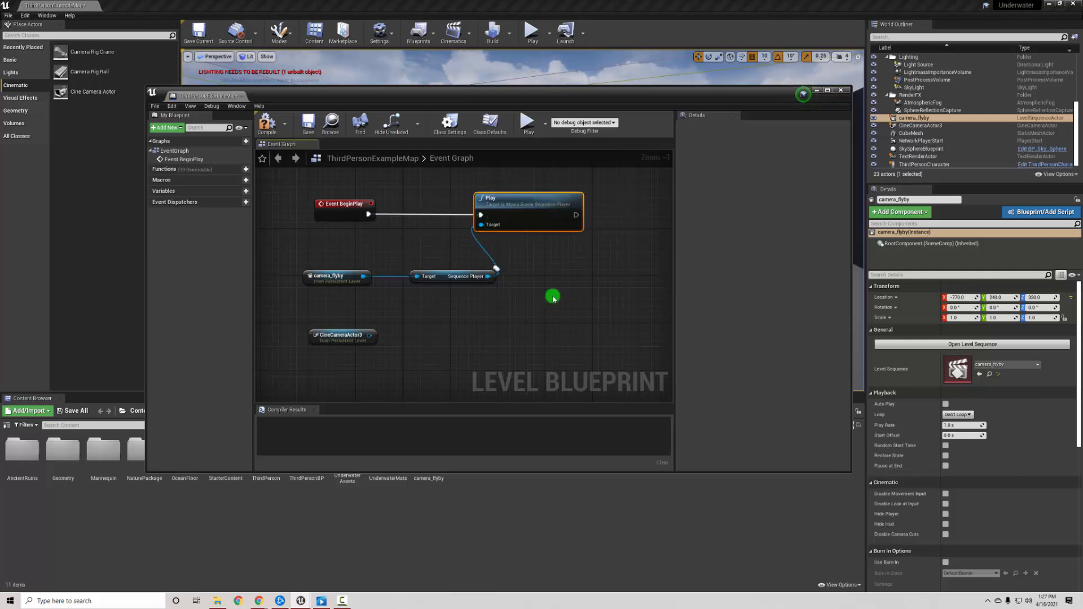
mouse_move(540, 209)
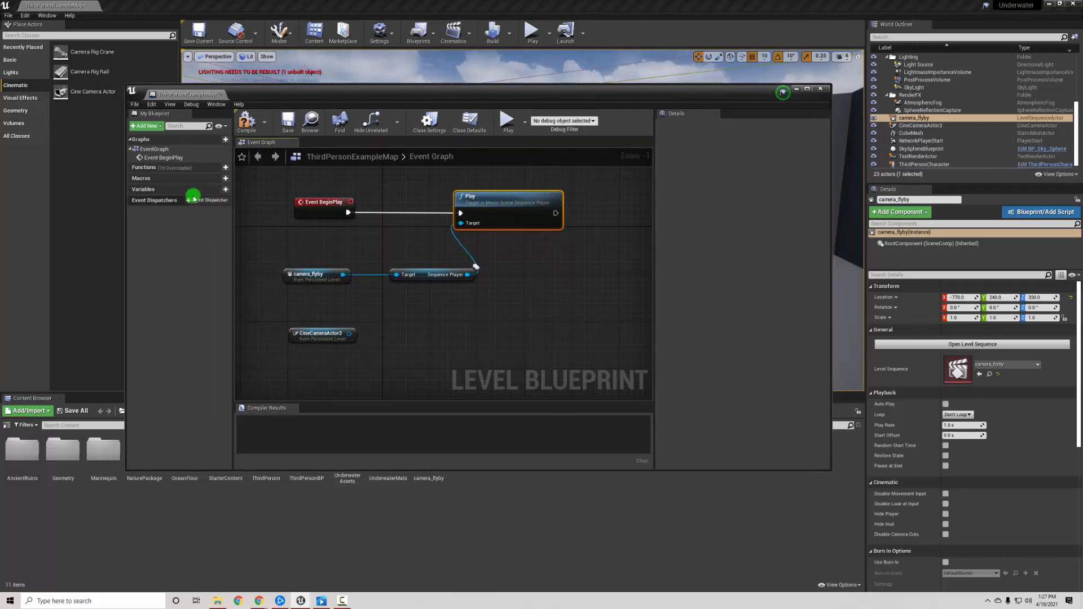
mouse_move(472, 248)
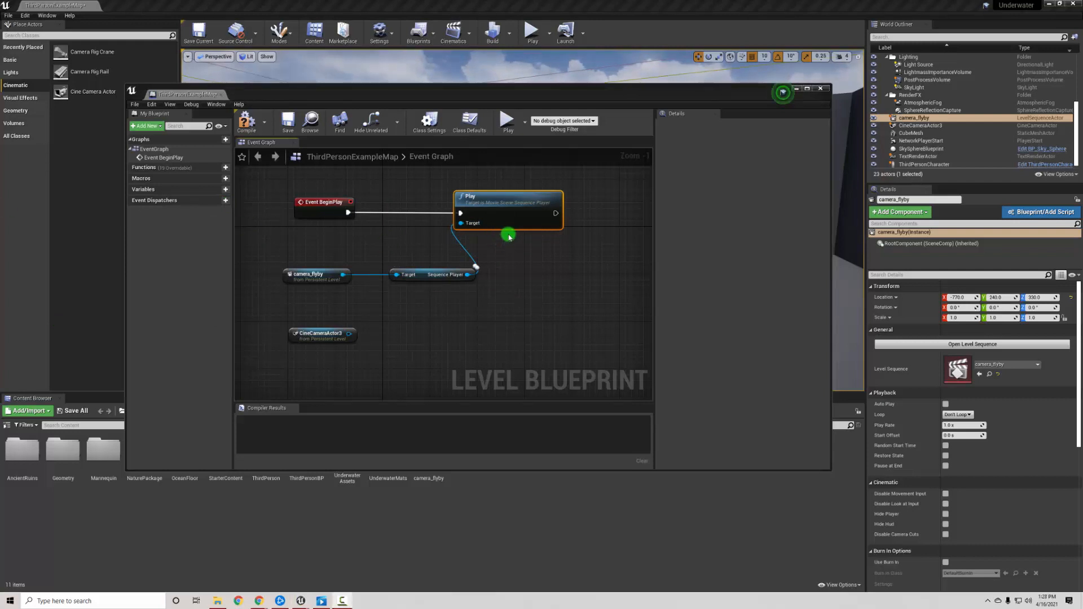
mouse_move(558, 213)
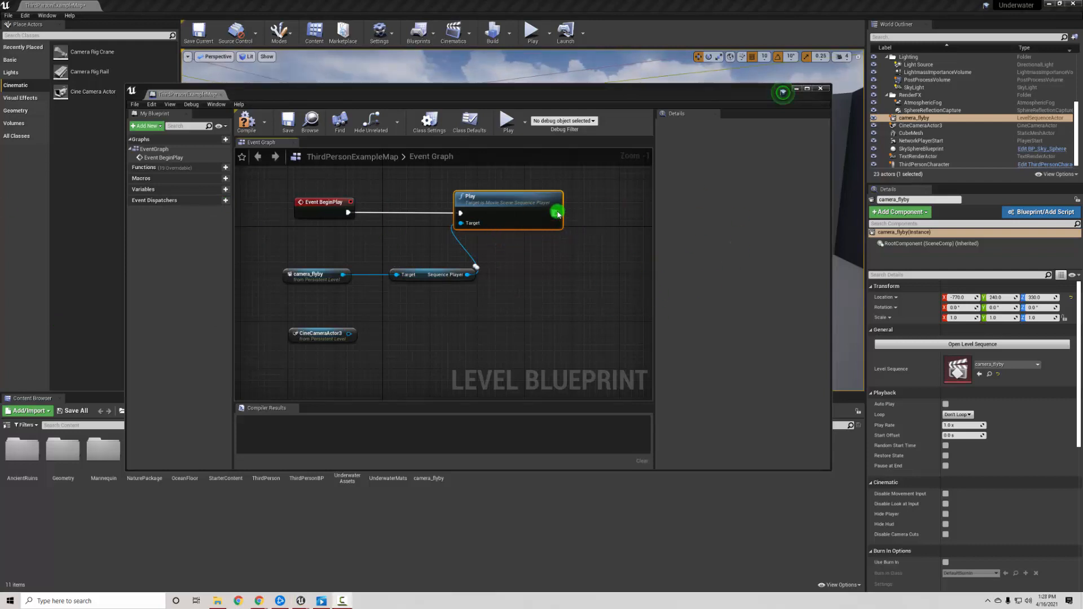
Step: Chain a Set View Target with Blend node after Play, with CineCameraActor3 as the New View Target
left_click_drag(556, 214, 712, 272)
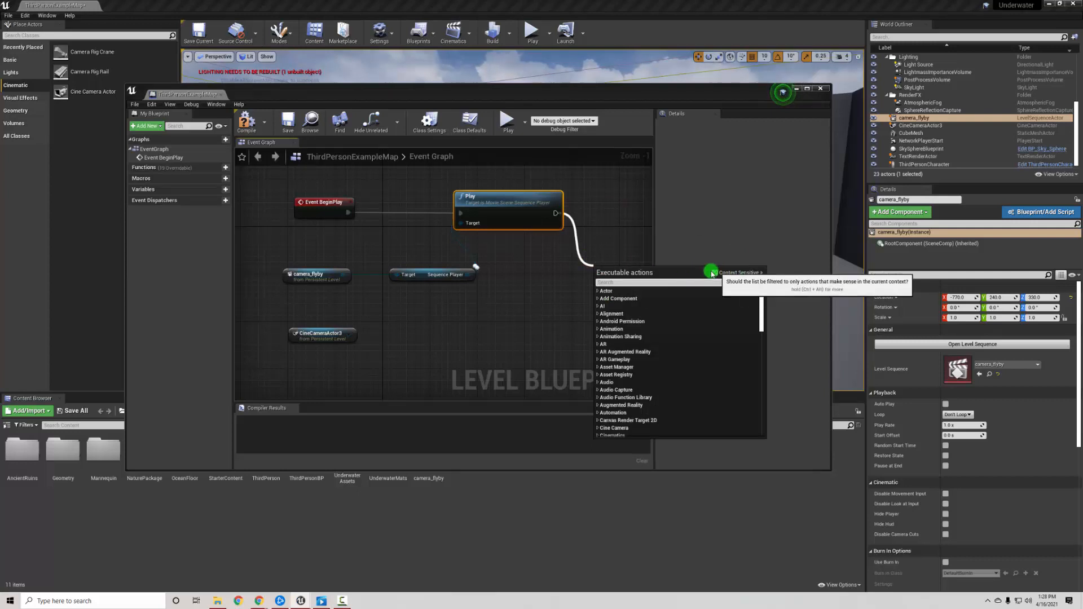
left_click(712, 272)
type("set view tar")
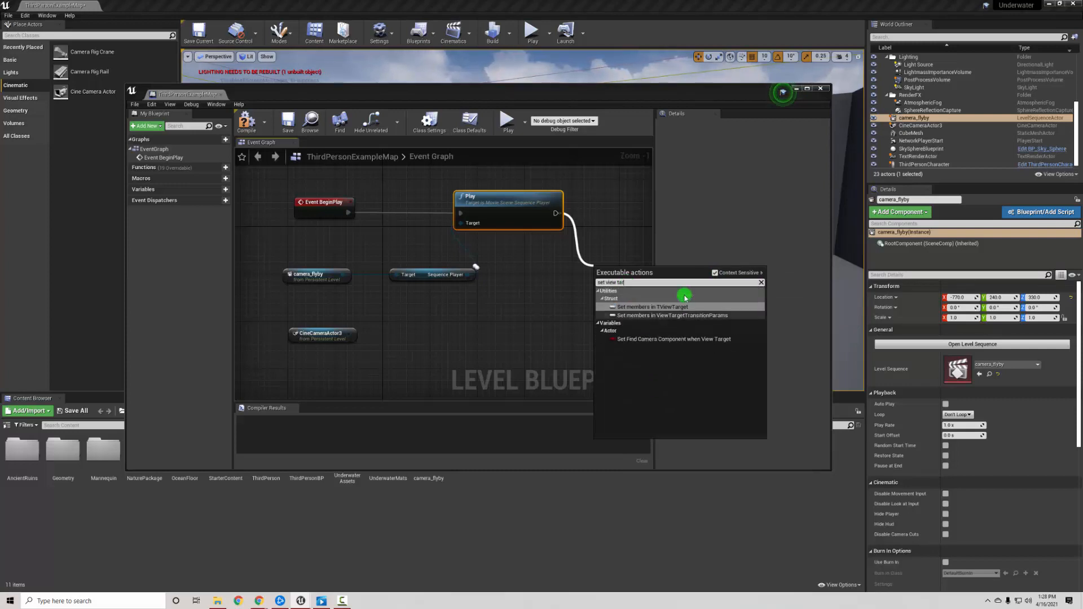
left_click(714, 272)
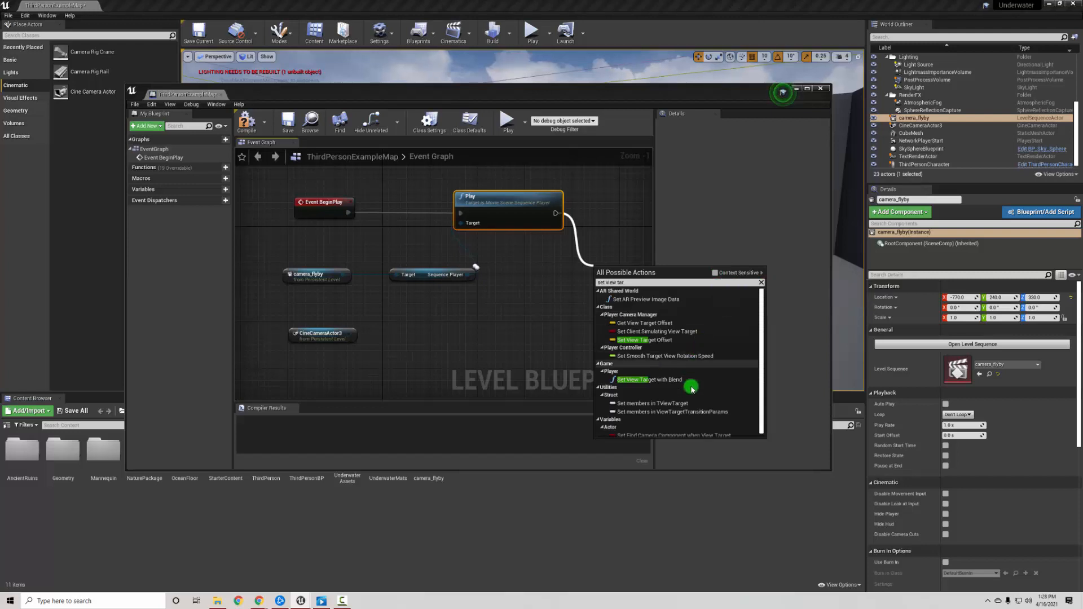
mouse_move(644, 379)
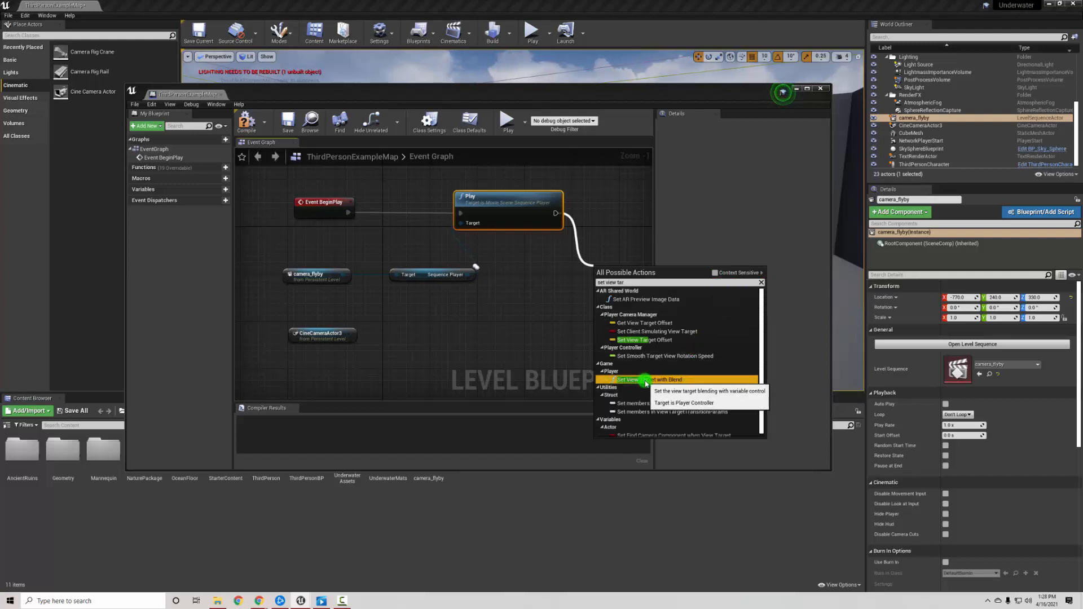
left_click(650, 379)
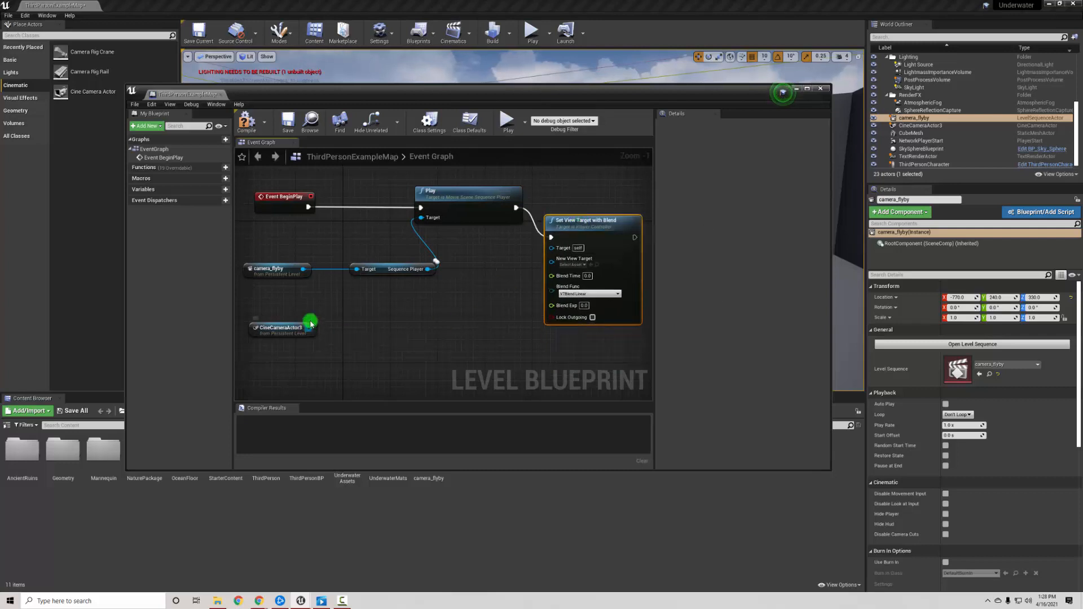
left_click_drag(310, 327, 538, 268)
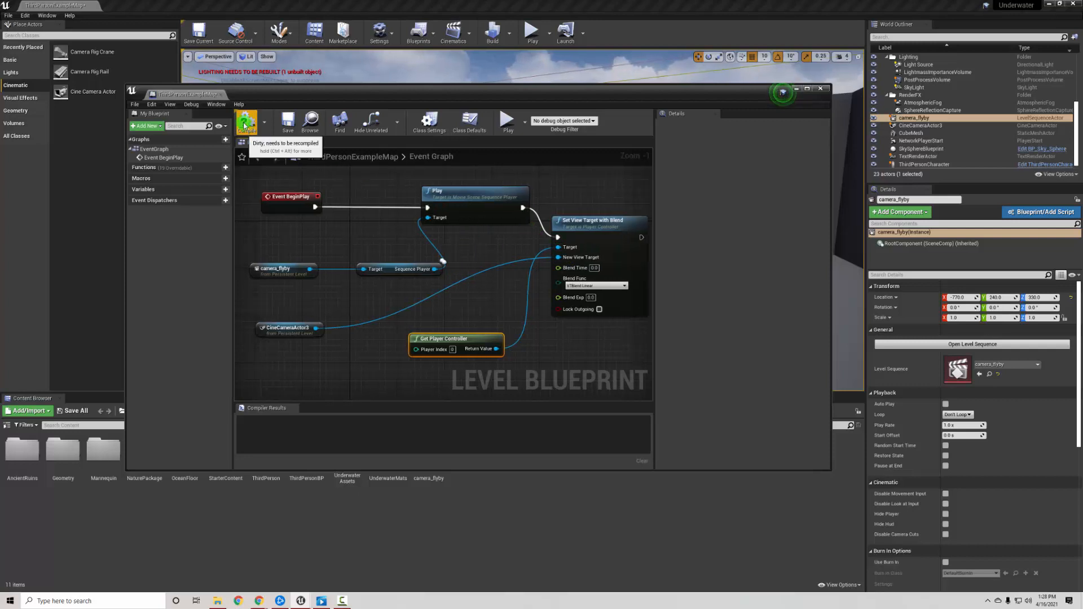
Step: Compile and save the Level Blueprint, close it, and launch Play to test the flyby
left_click(247, 123)
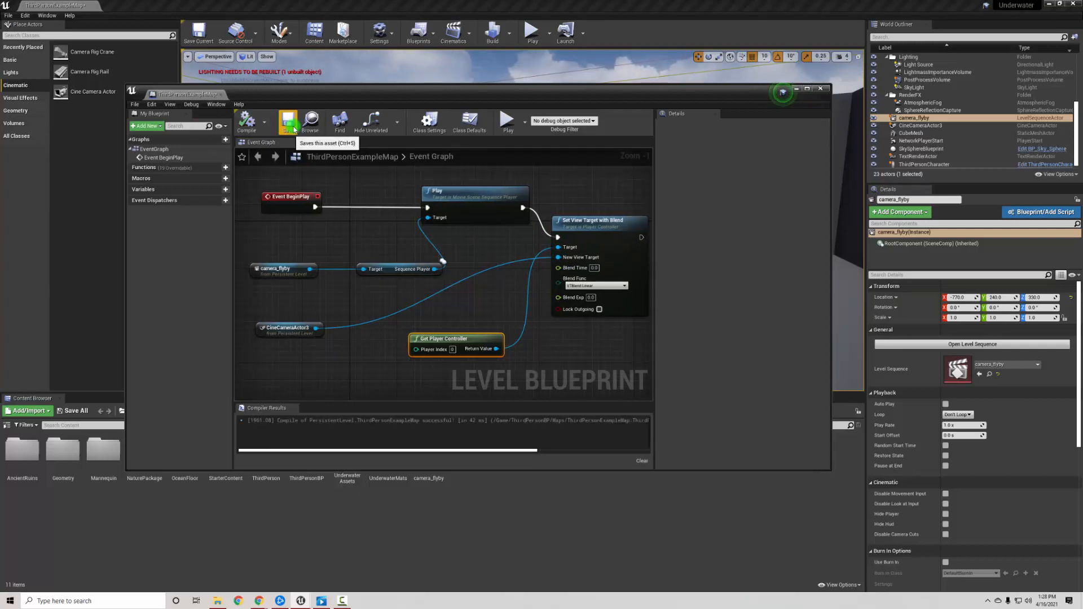
left_click(288, 122)
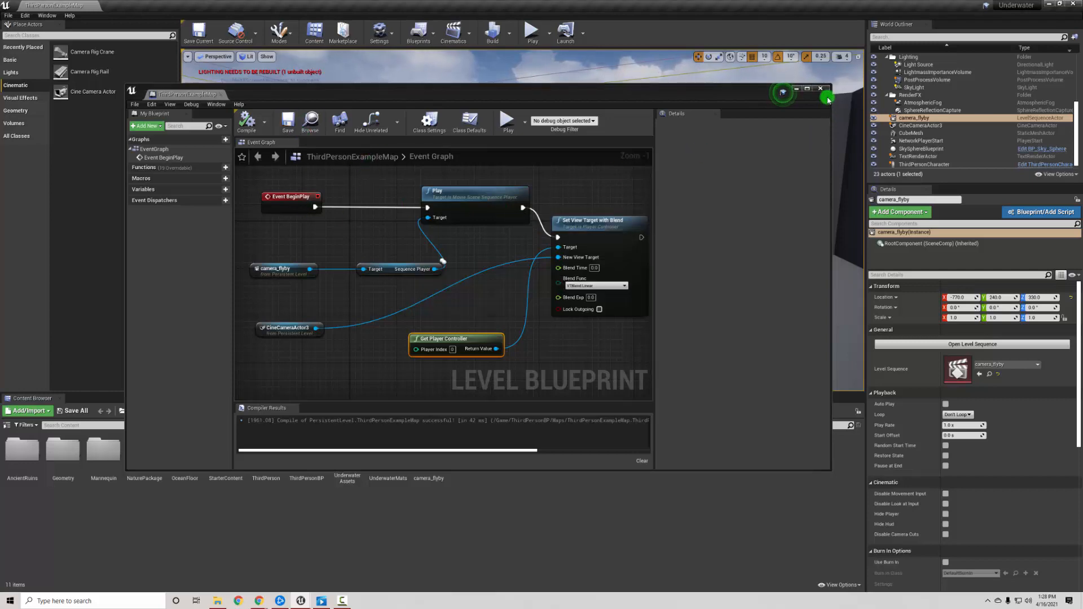
left_click(820, 88)
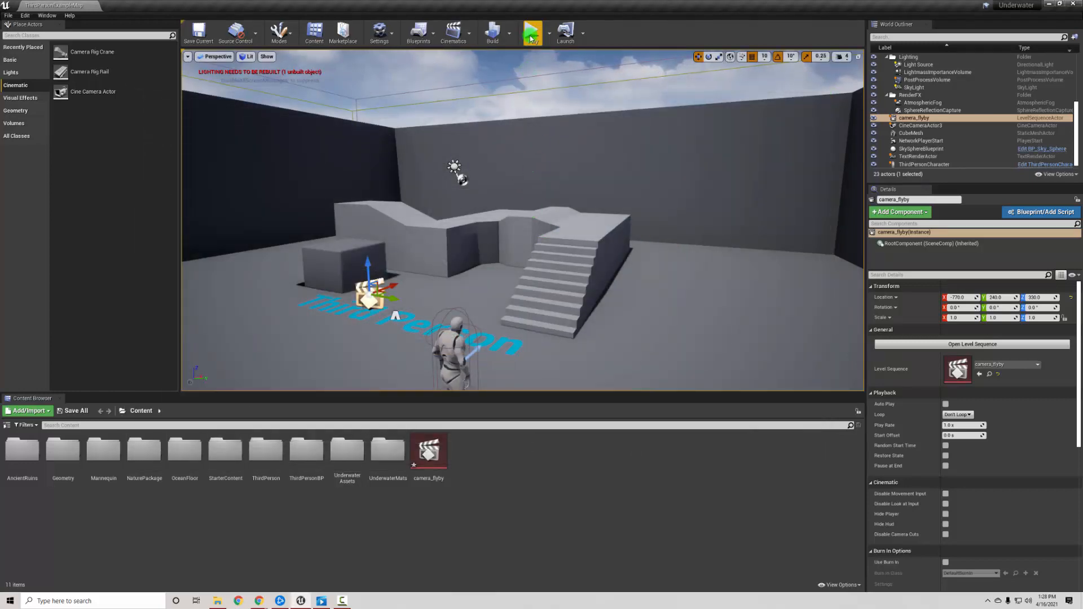
left_click(532, 31)
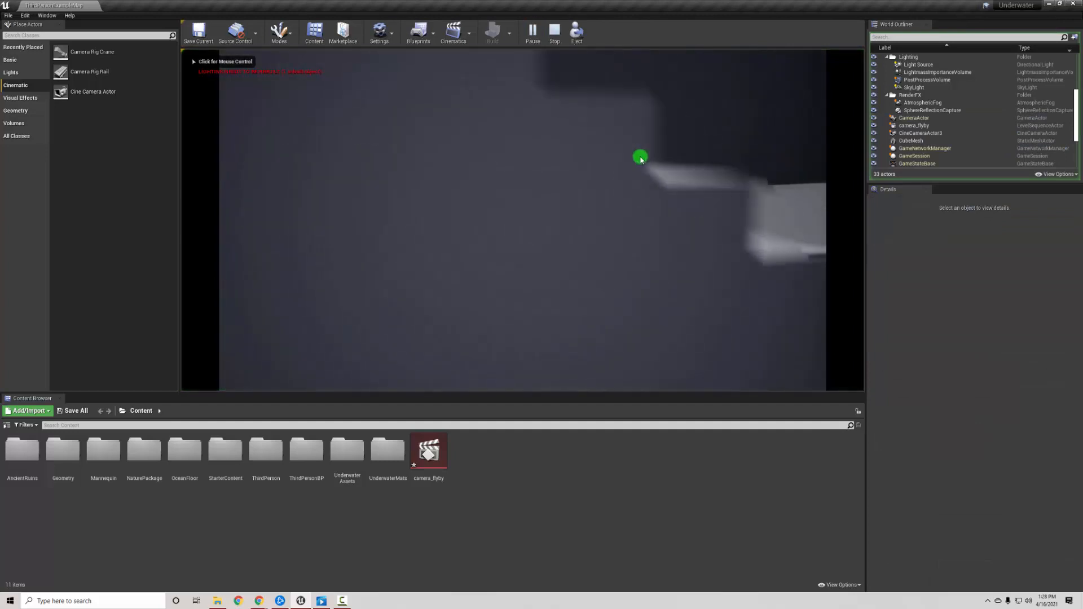